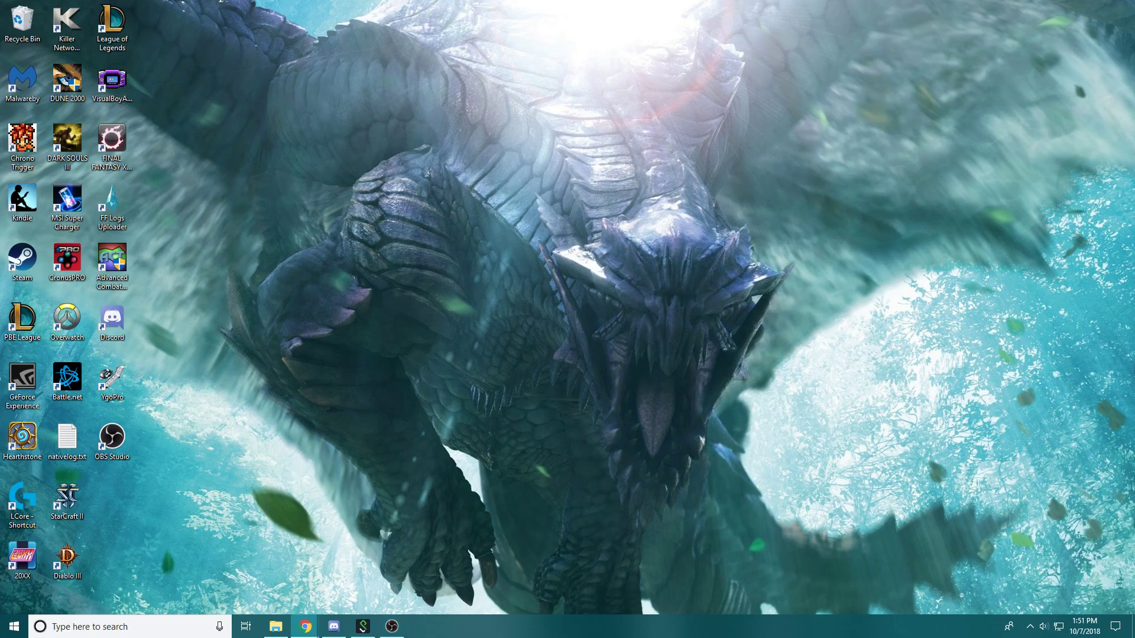
- Launch Google Chrome and go to the cyberghostvpn.com homepage
click(305, 626)
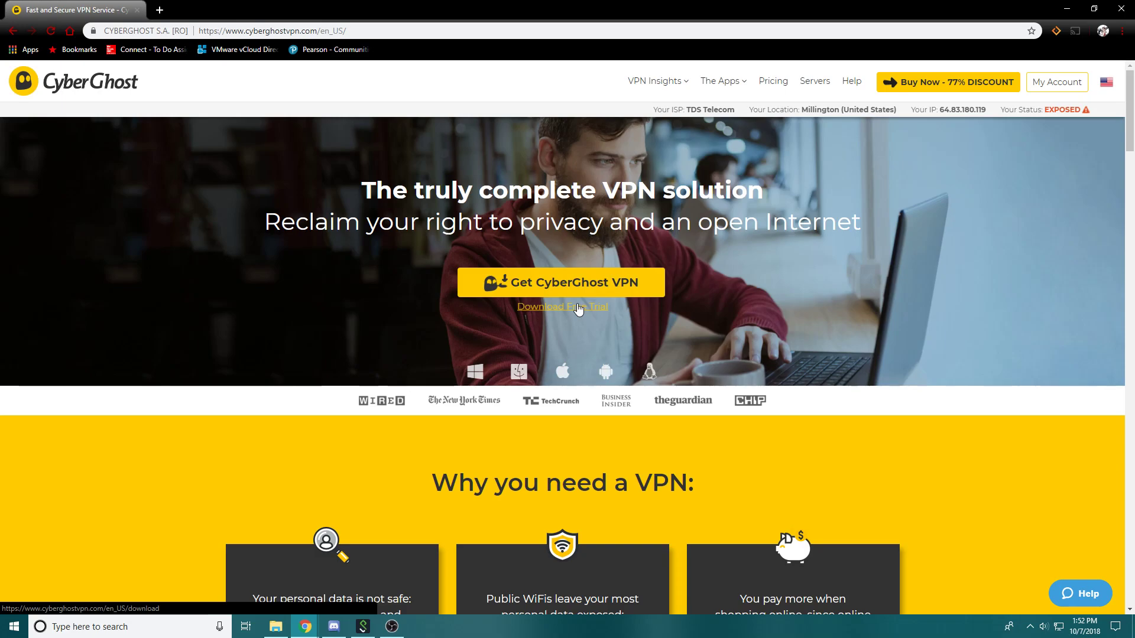
- Download the CyberGhost free-trial installer, keep it despite the warning, and run it
click(562, 307)
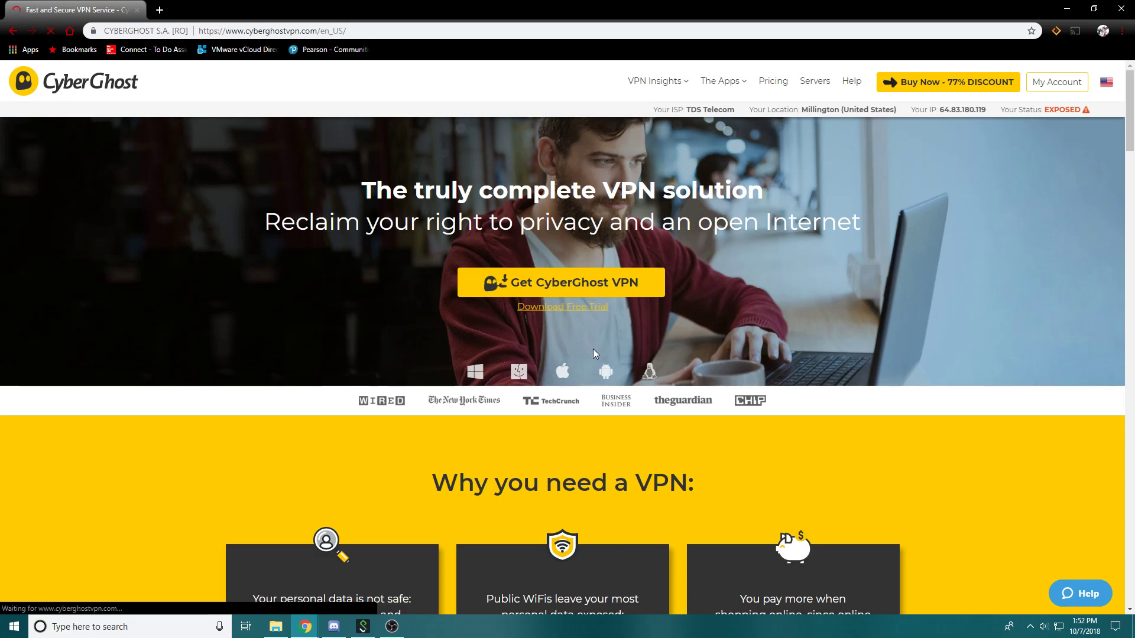
click(562, 282)
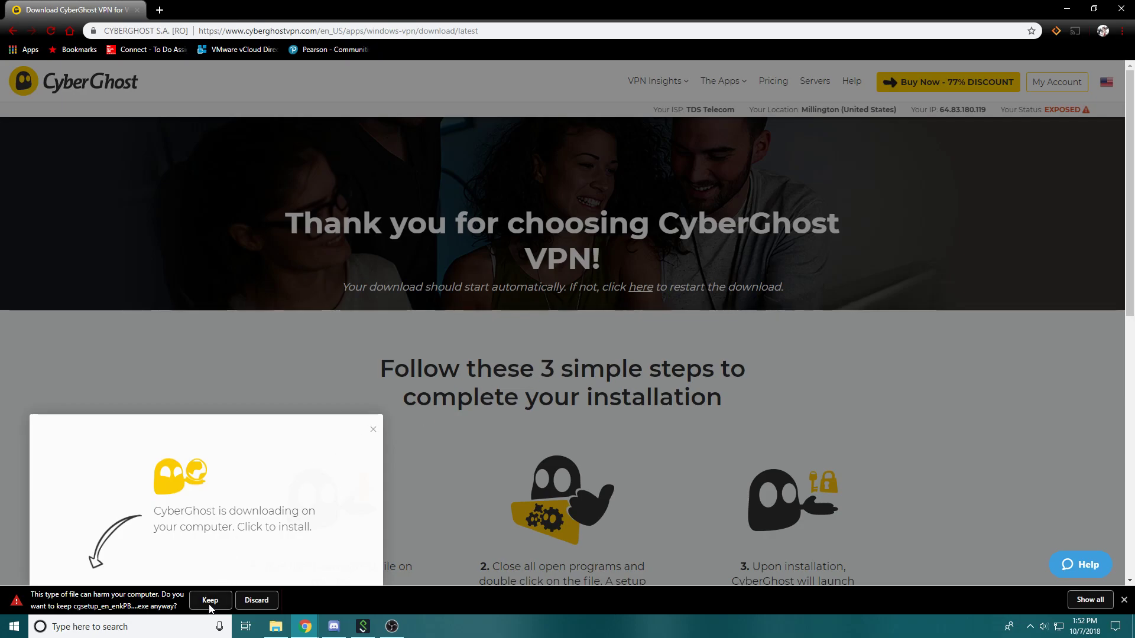
click(209, 600)
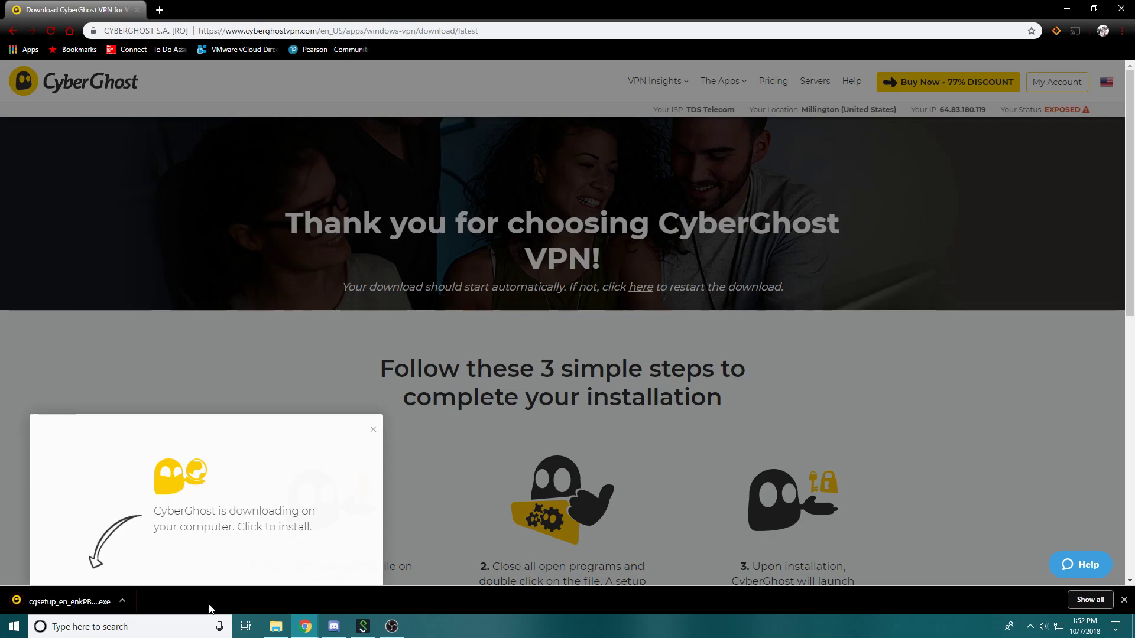
click(68, 602)
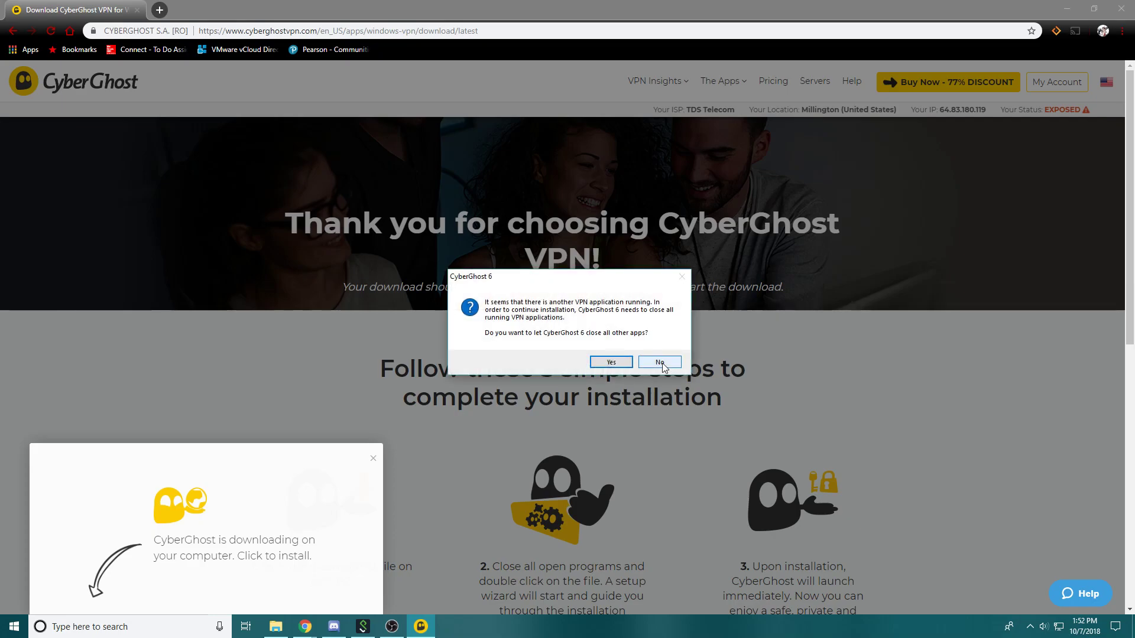
- Decline closing other VPN apps so CyberGhost installs and opens its dashboard
click(658, 361)
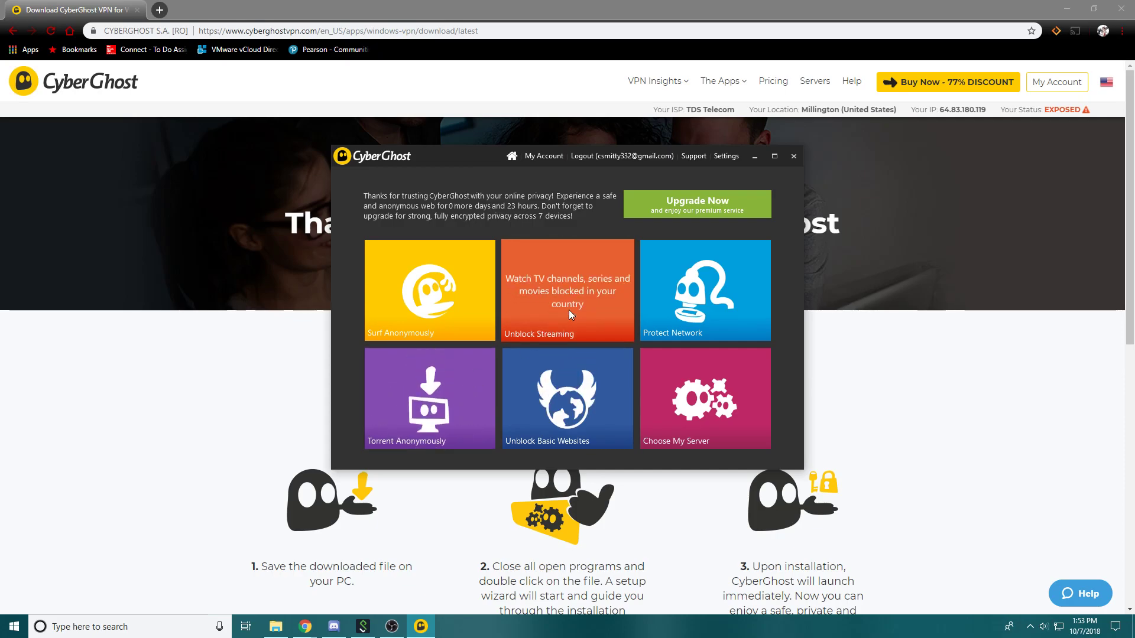
mouse_move(679, 400)
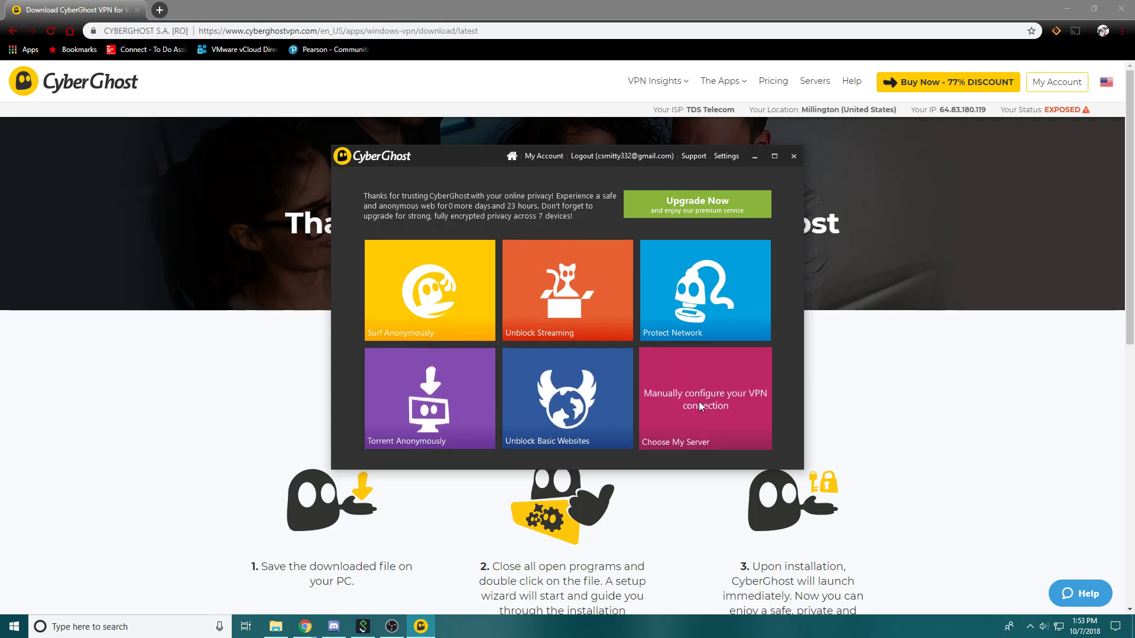
mouse_move(429, 316)
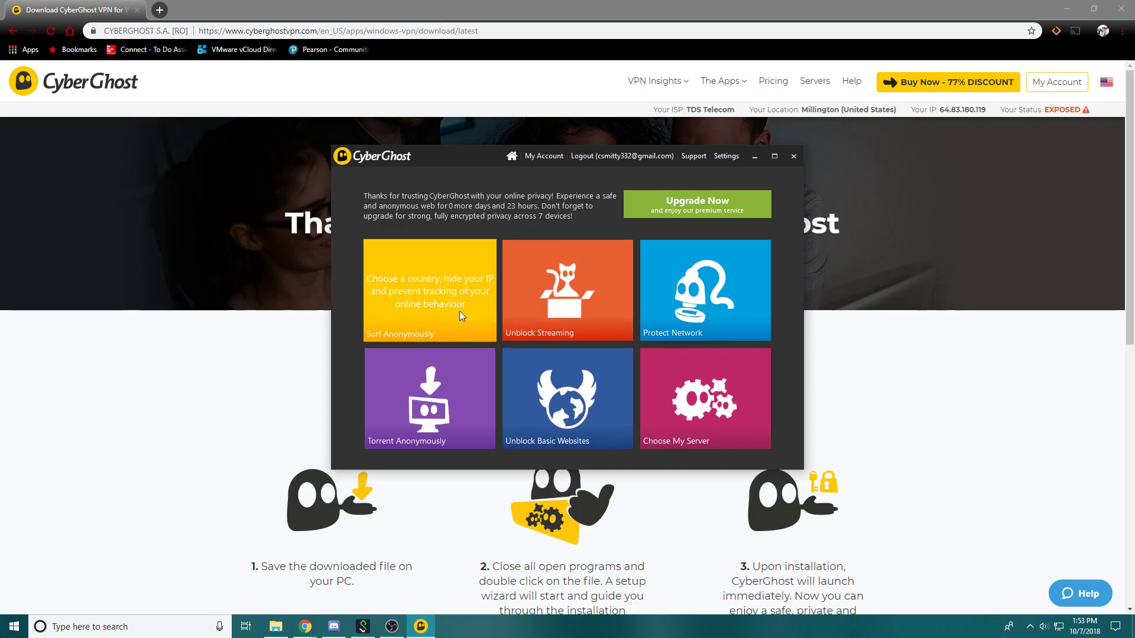
- Open Surf Anonymously, browse its country list leaving Automatic, then bring Chrome forward
click(428, 290)
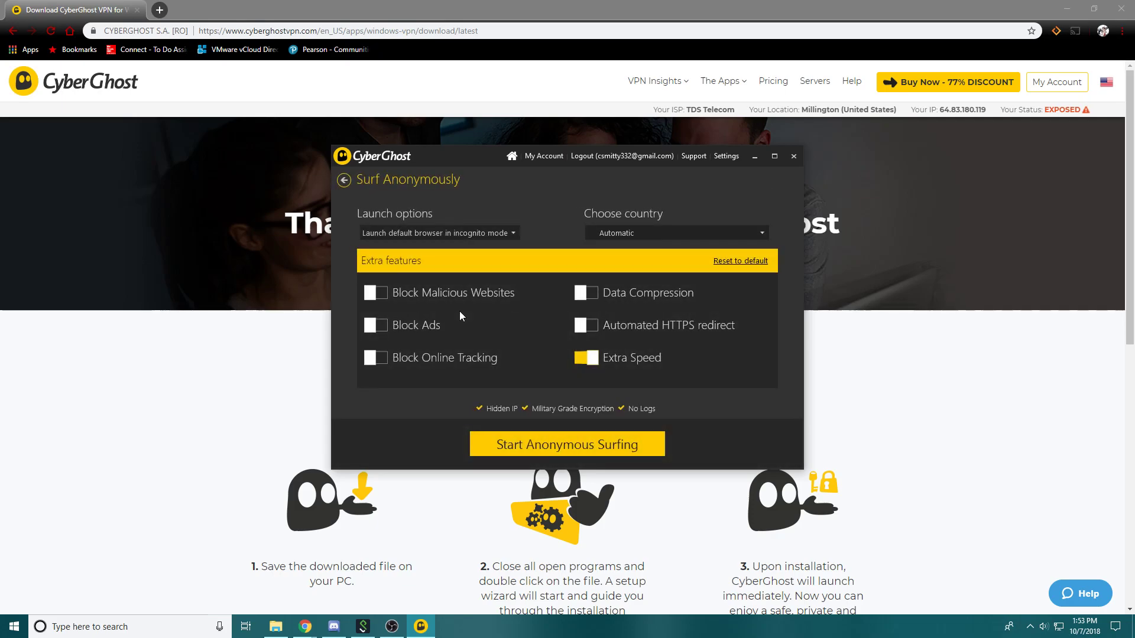
click(674, 233)
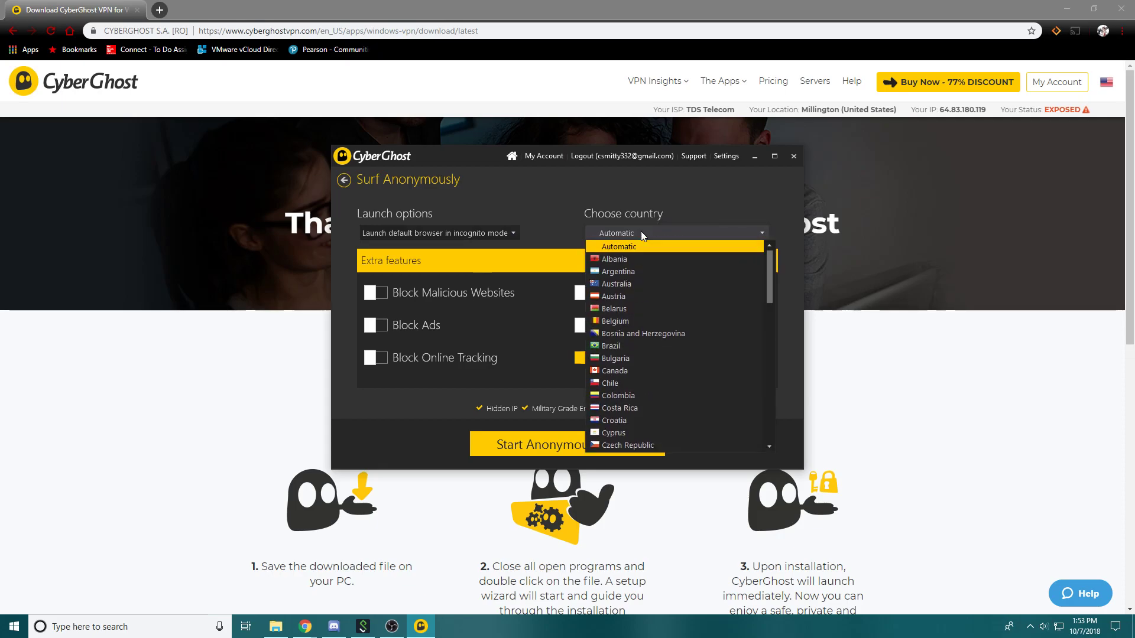
scroll(down, 3)
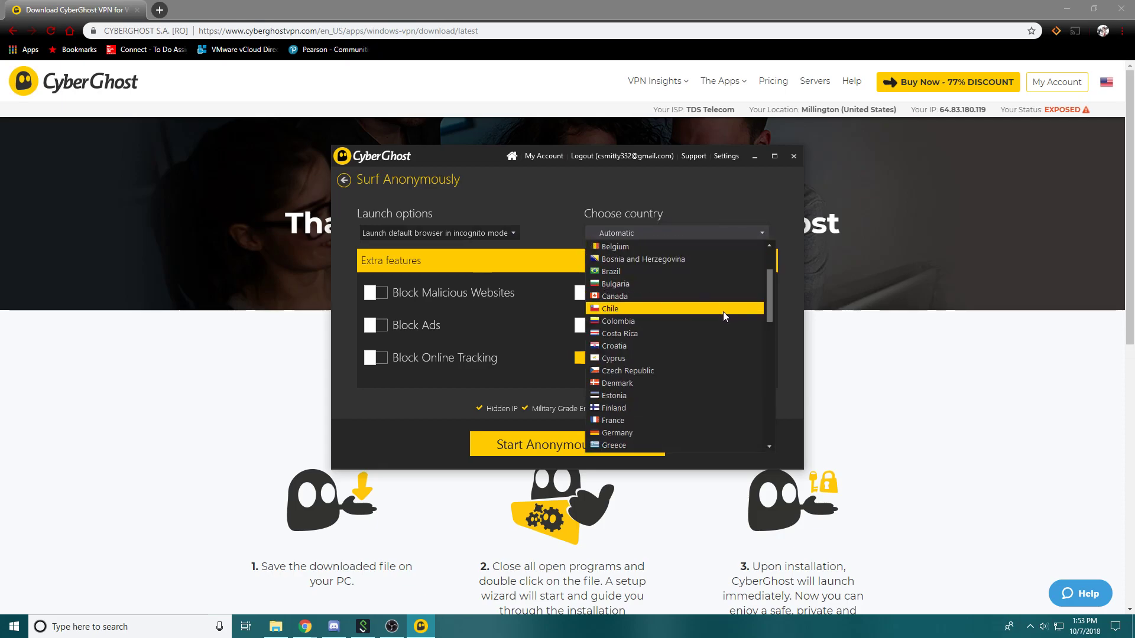
scroll(down, 3)
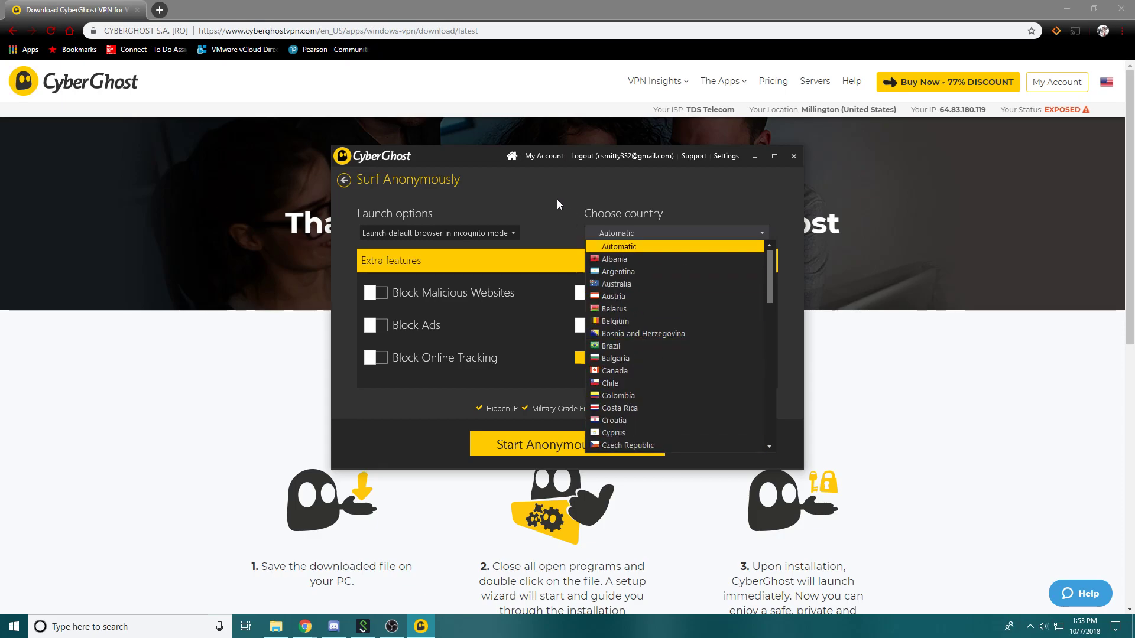
click(618, 246)
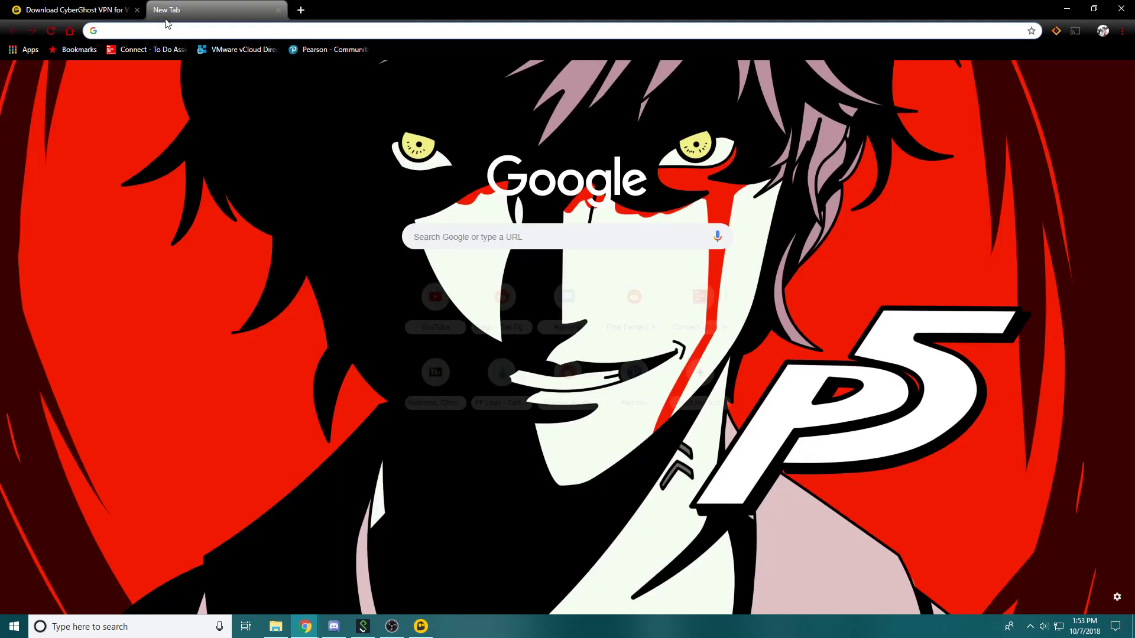
- Load speedtest.net and close the CyberGhost download tab
text(speedtest.net)
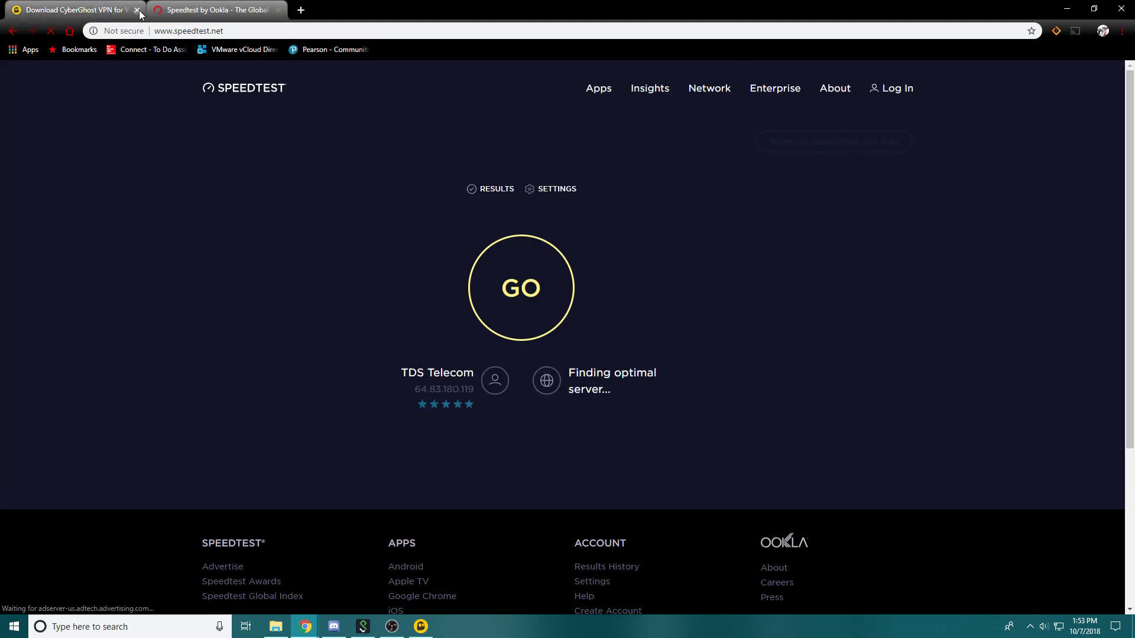
click(137, 9)
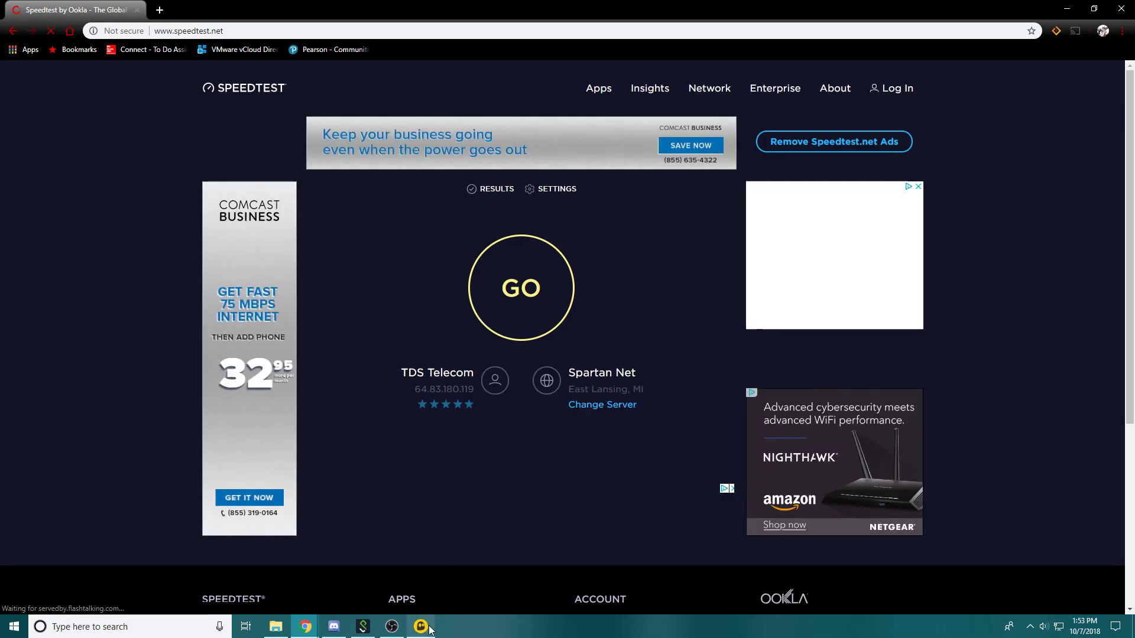
- Switch to CyberGhost and start Surf Anonymously, opening an incognito window
click(420, 627)
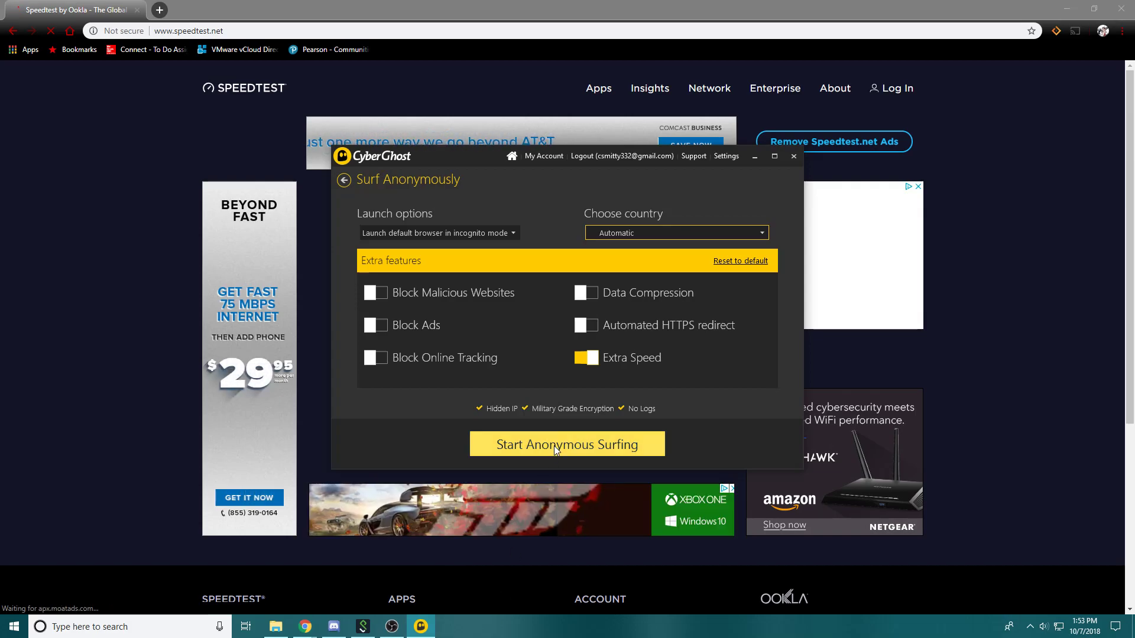
click(566, 443)
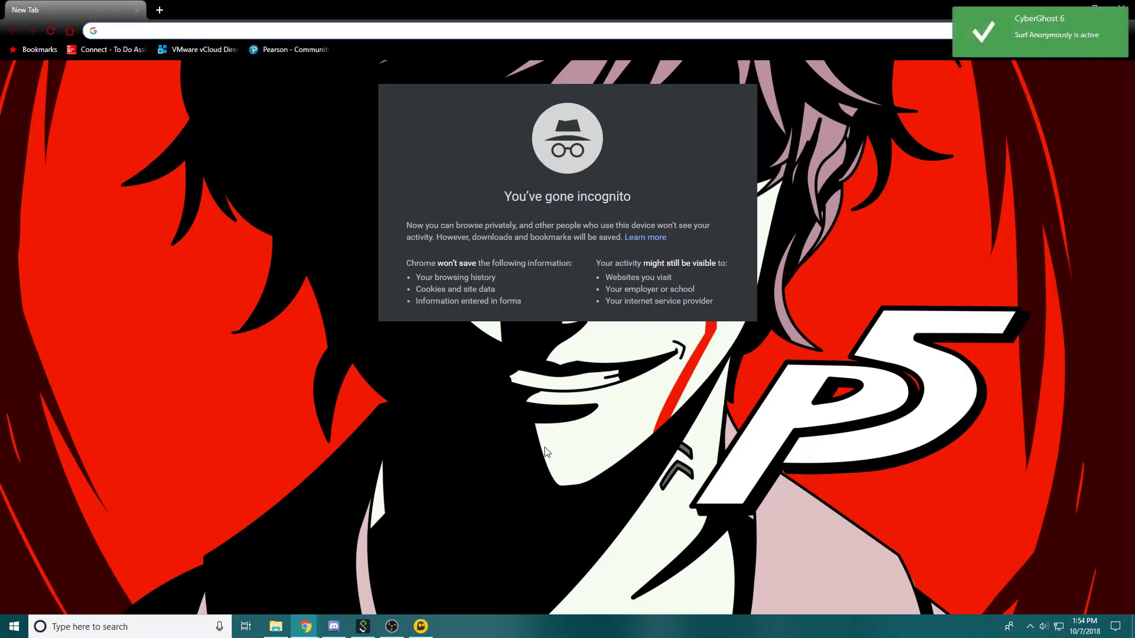
mouse_move(644, 196)
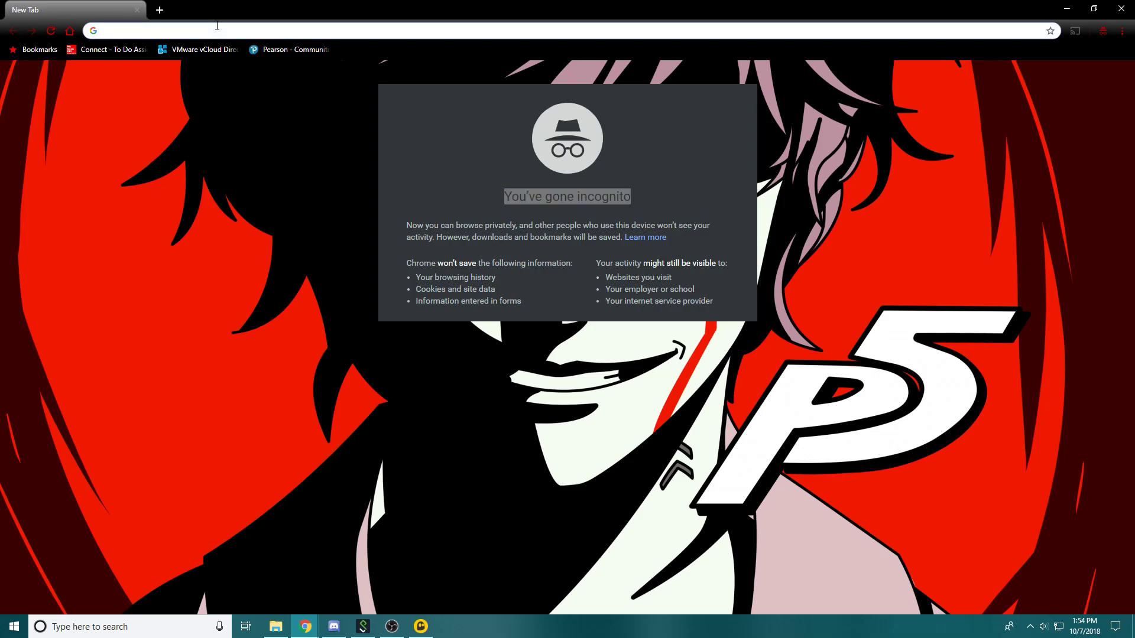
- Load speedtest.net in incognito to see QuadraNet IP 104.129.19.22, then view VPN status
text(speedtest.net)
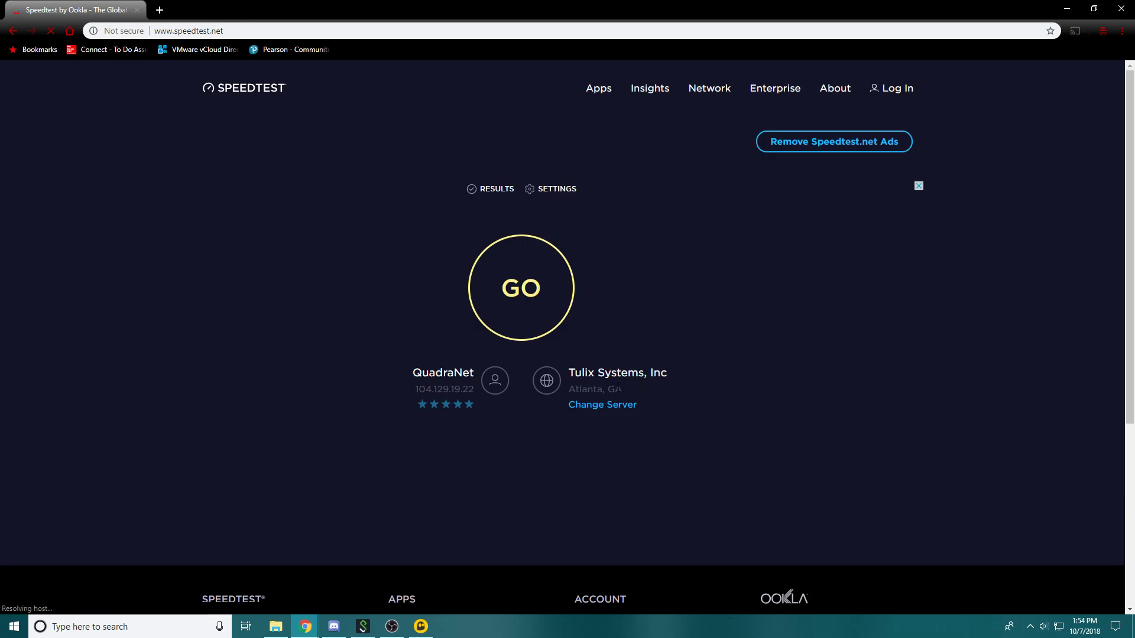
double_click(593, 390)
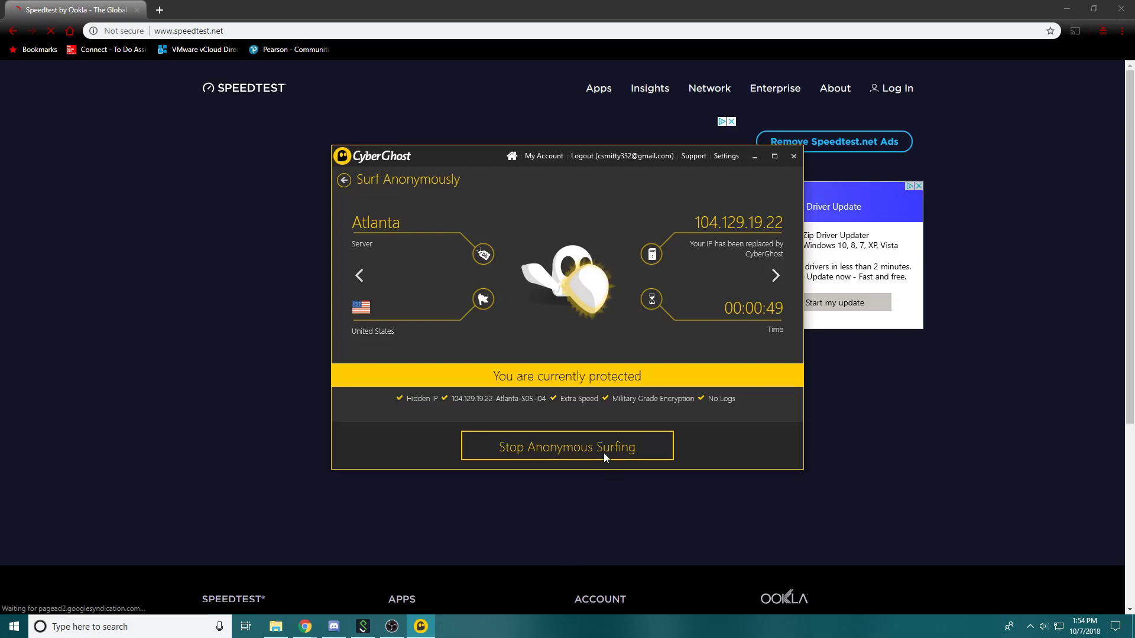
- Stop anonymous surfing, closing the VPN connection
click(567, 446)
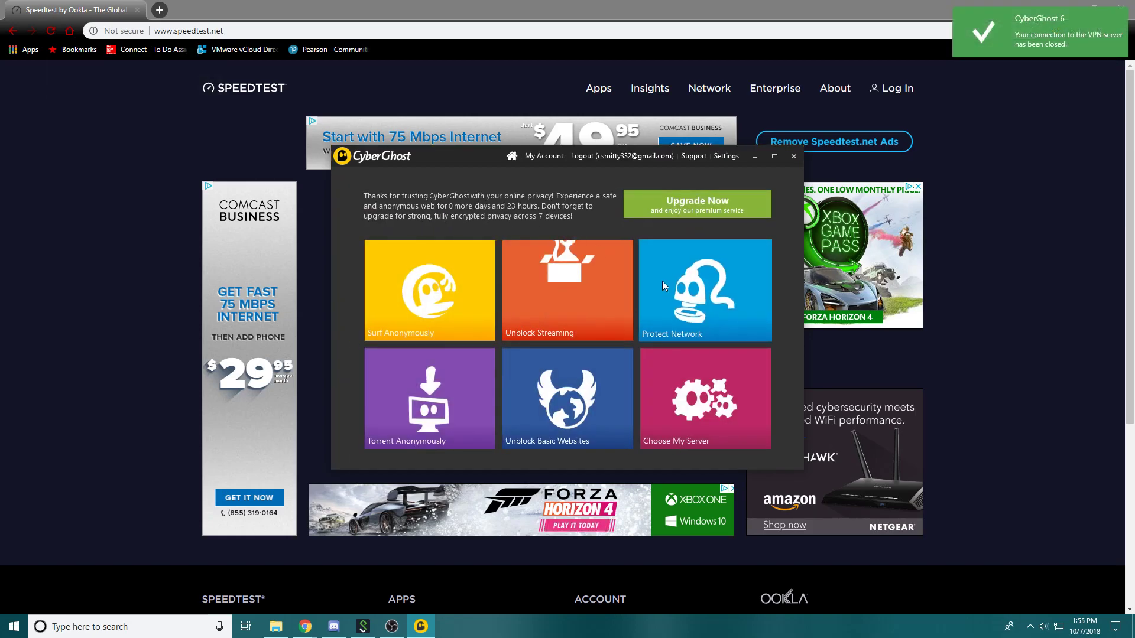
mouse_move(816, 335)
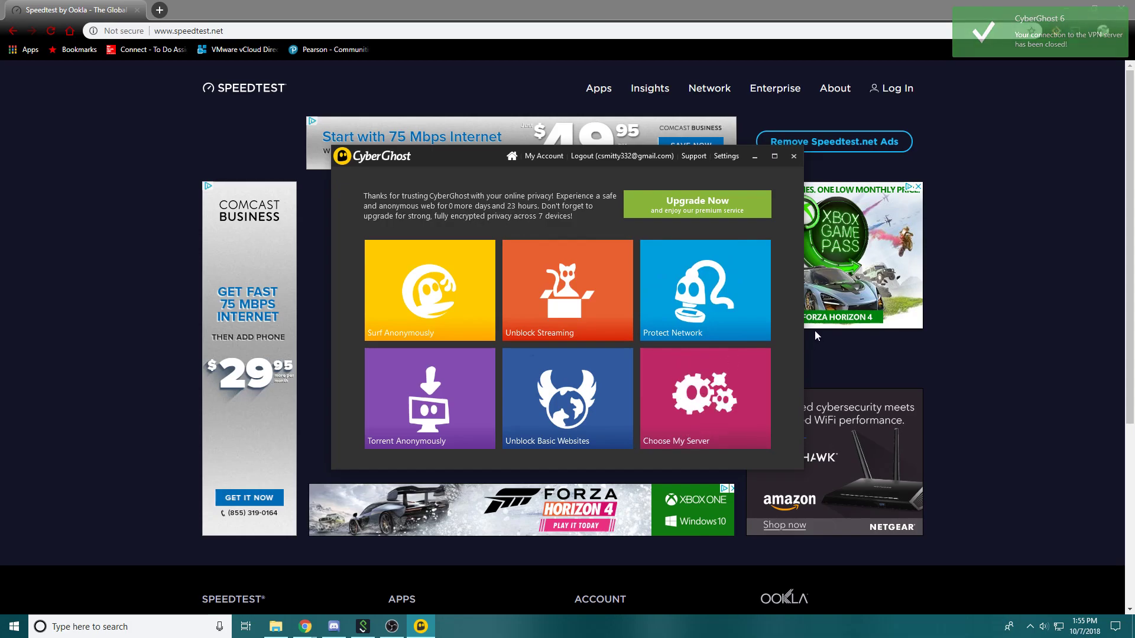
- Protect the network through a New York server, confirm the replaced IP, and go home
click(703, 290)
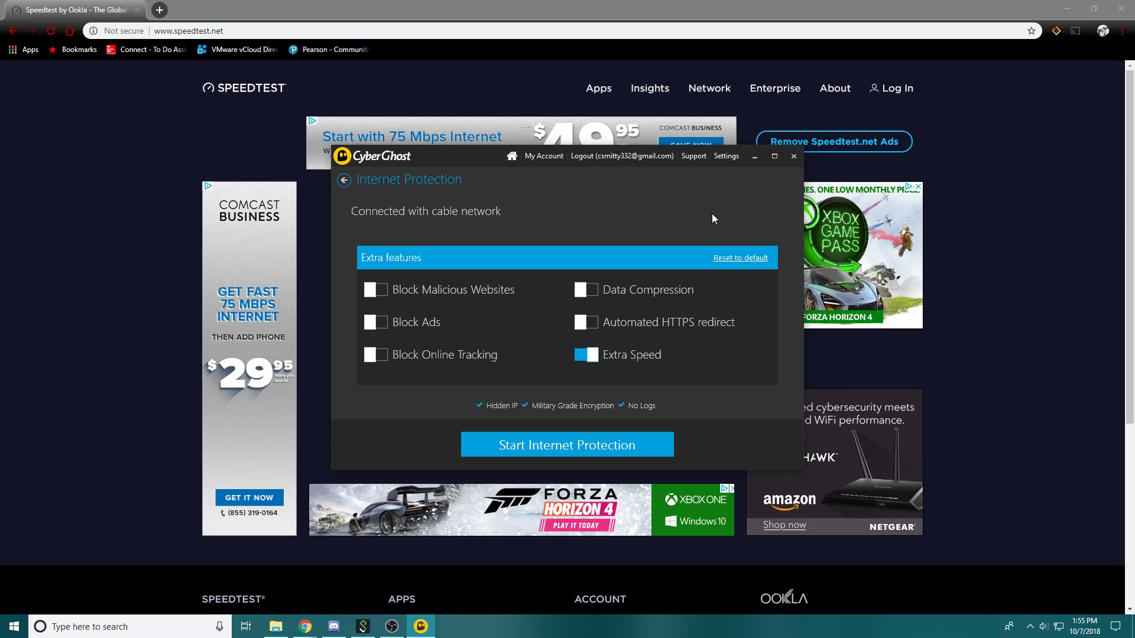
mouse_move(539, 203)
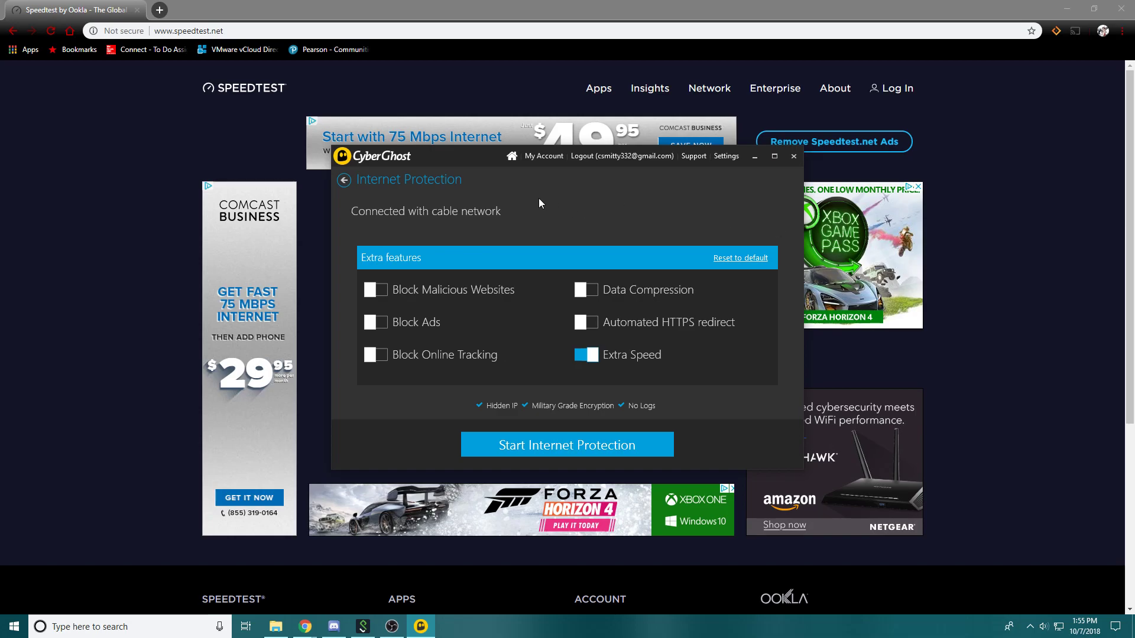
mouse_move(454, 355)
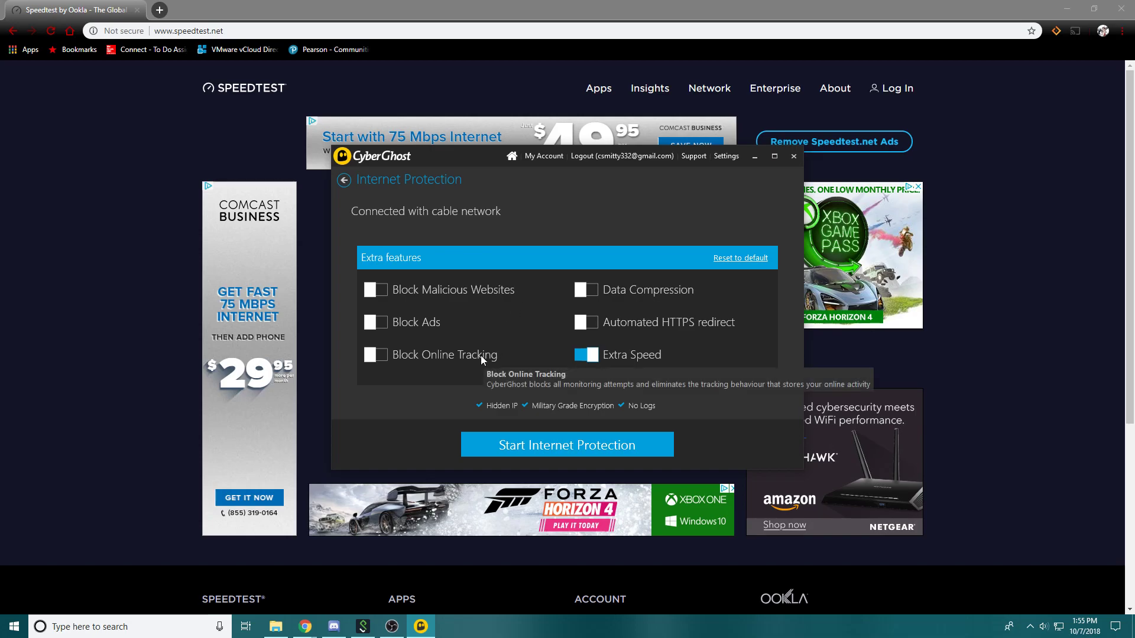
mouse_move(415, 331)
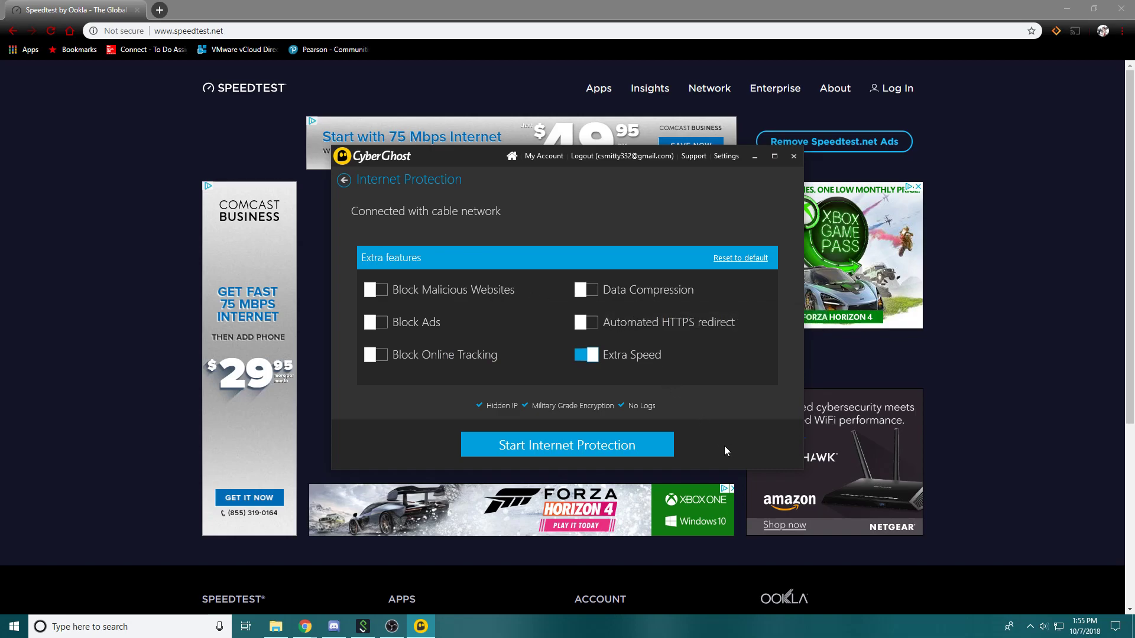
click(566, 445)
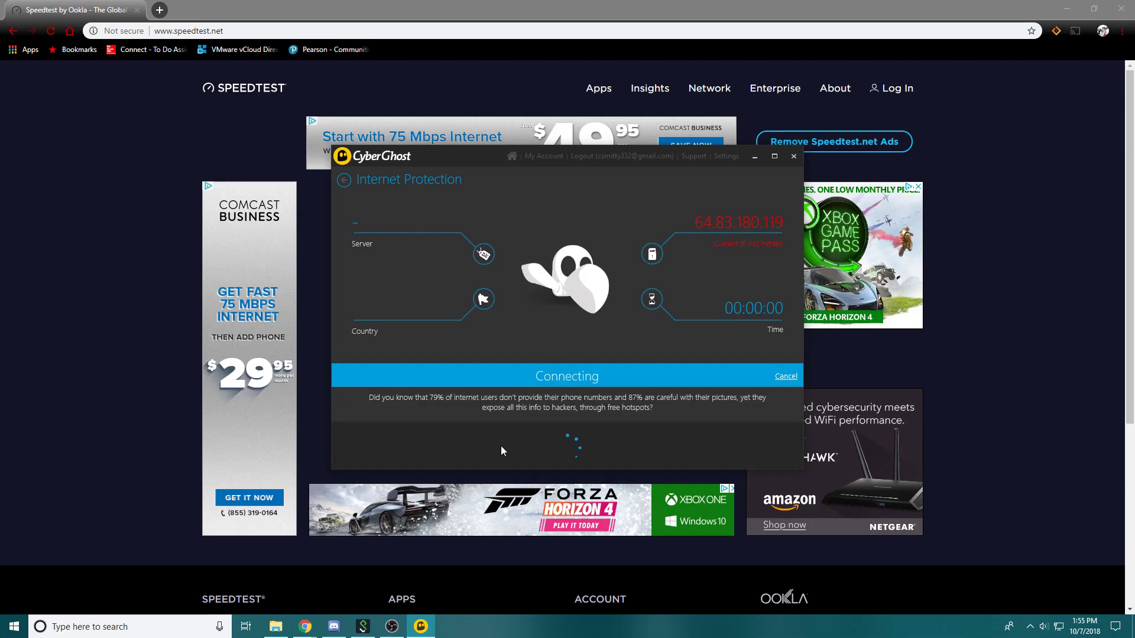
mouse_move(499, 454)
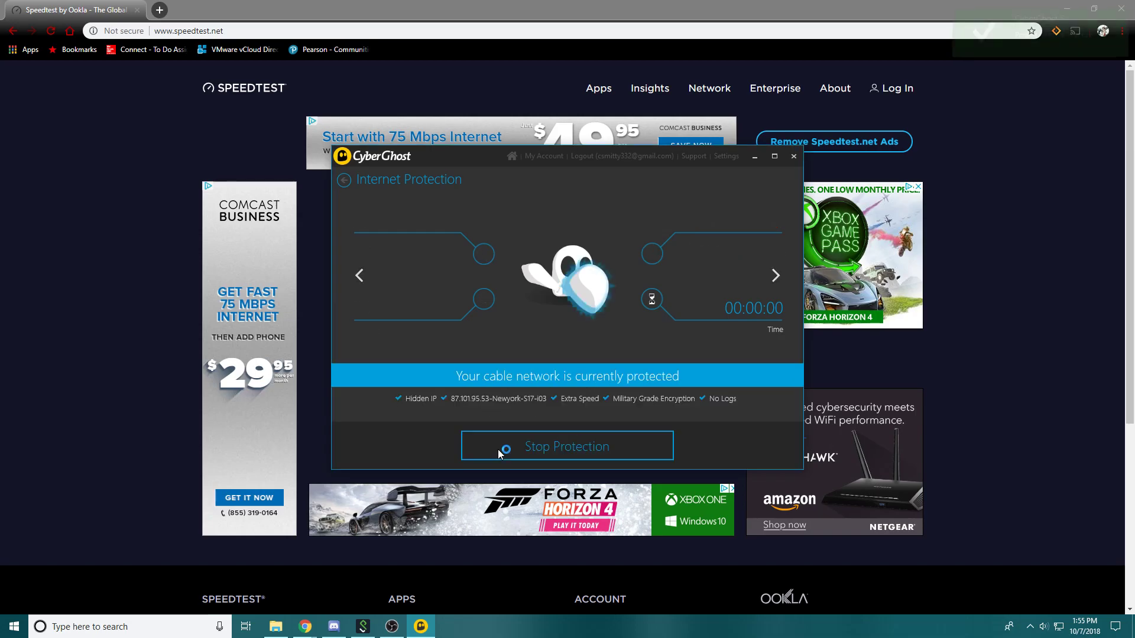
click(567, 446)
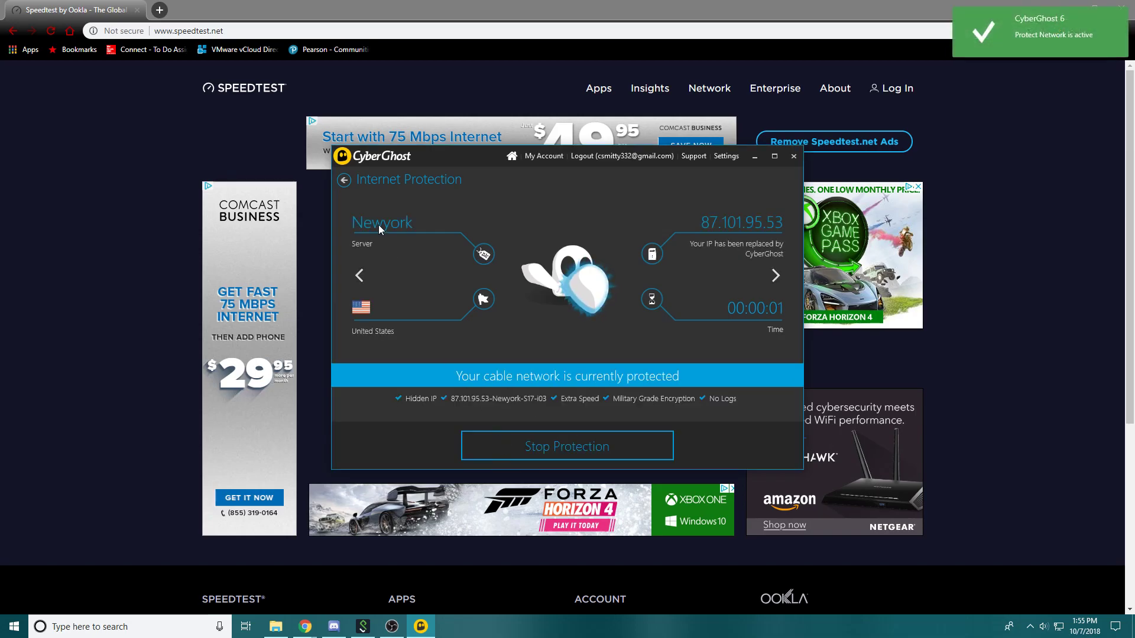
mouse_move(565, 348)
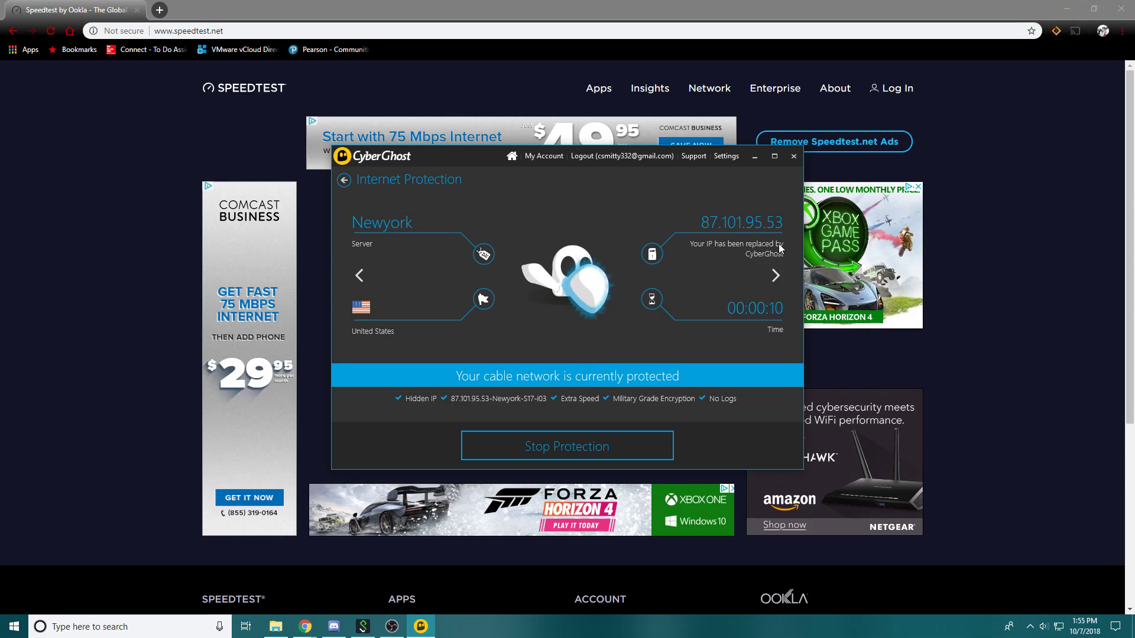
click(566, 445)
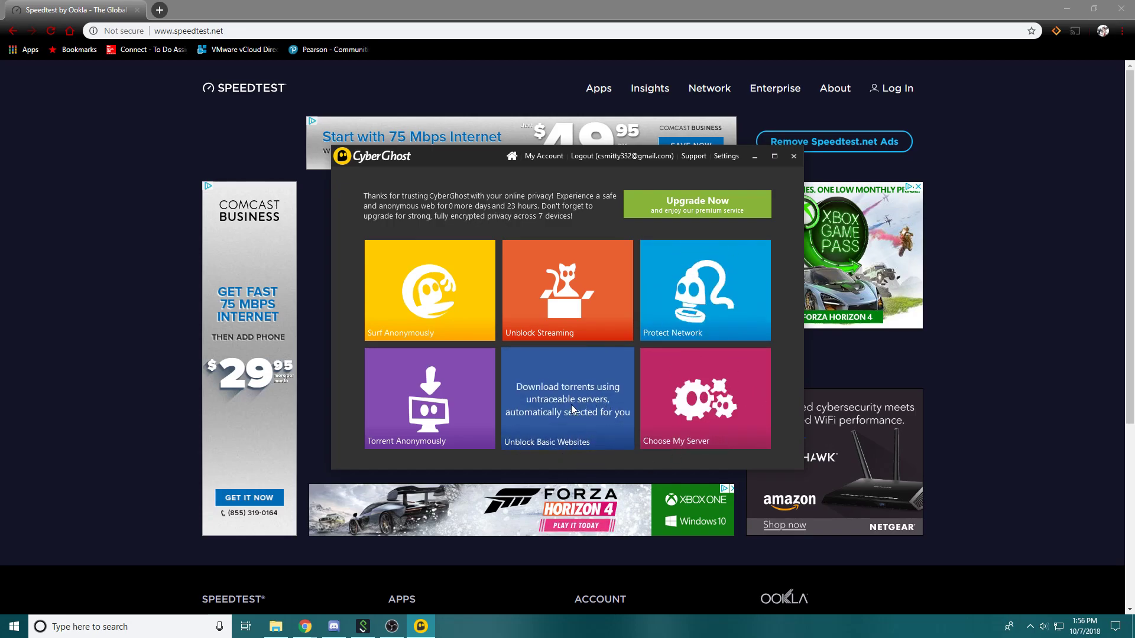
- Open Unblock Basic Websites, scroll the site list, and unblock Euronews via France
click(567, 399)
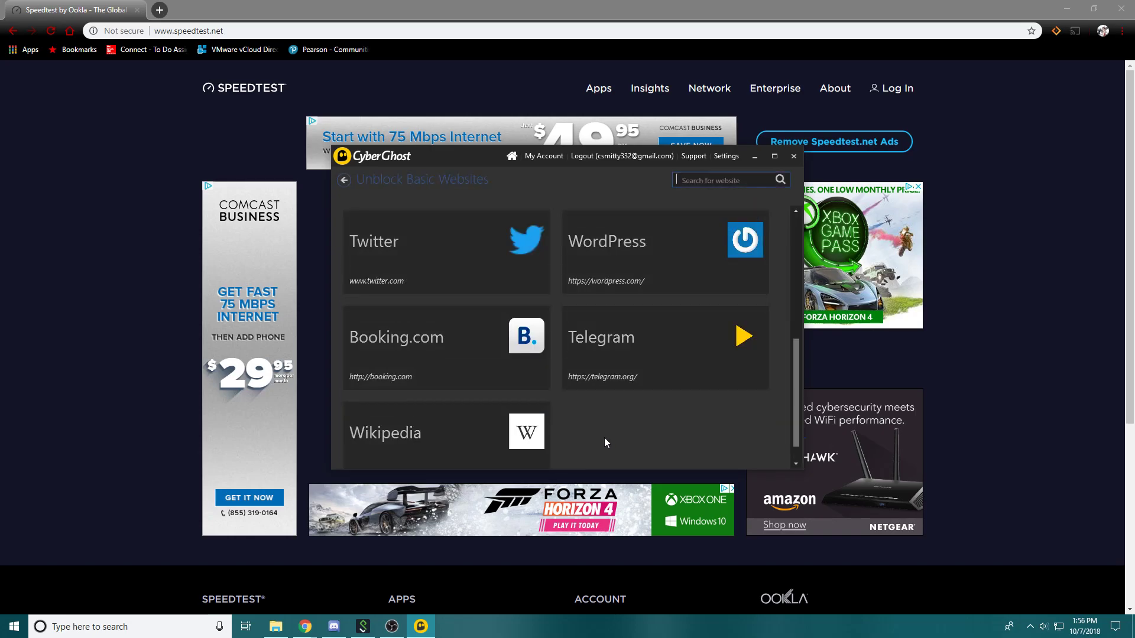
scroll(down, 3)
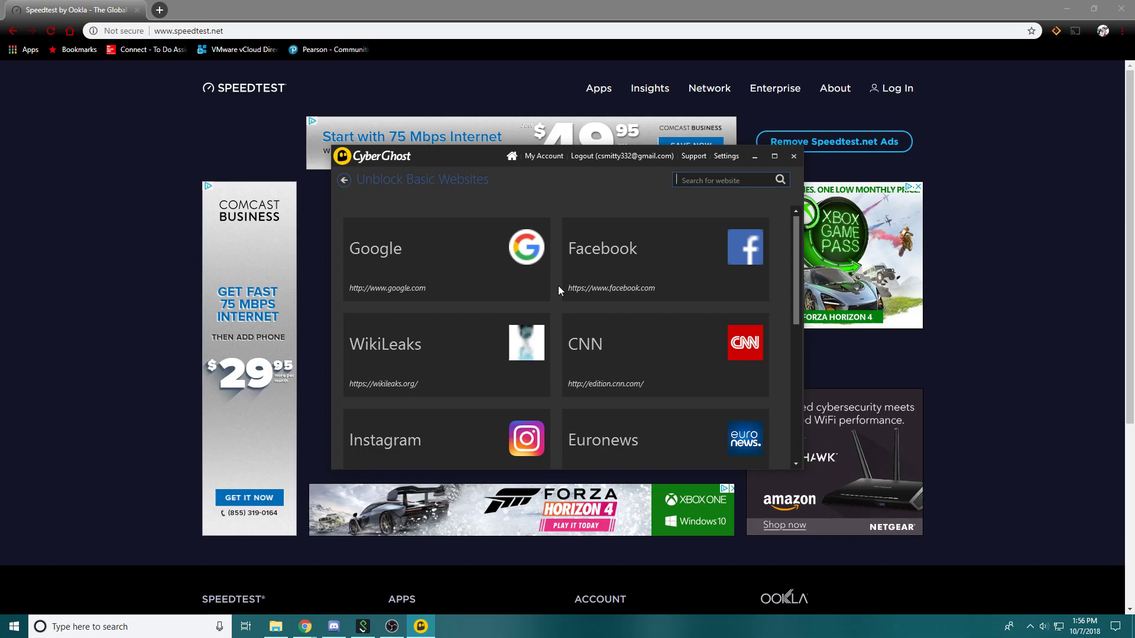
scroll(down, 3)
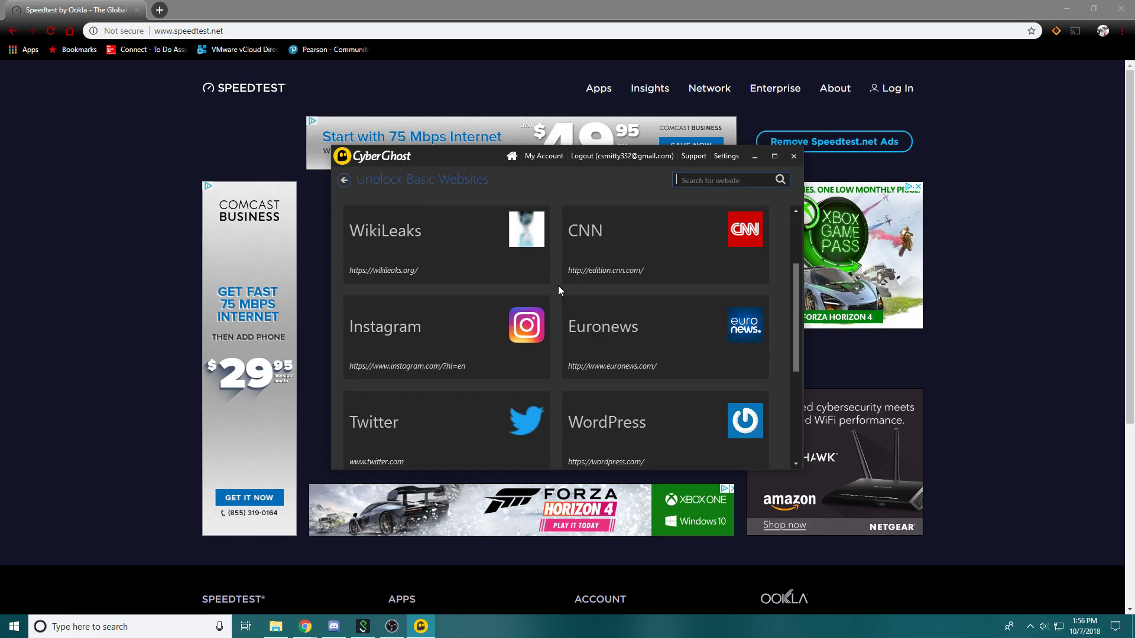
scroll(down, 3)
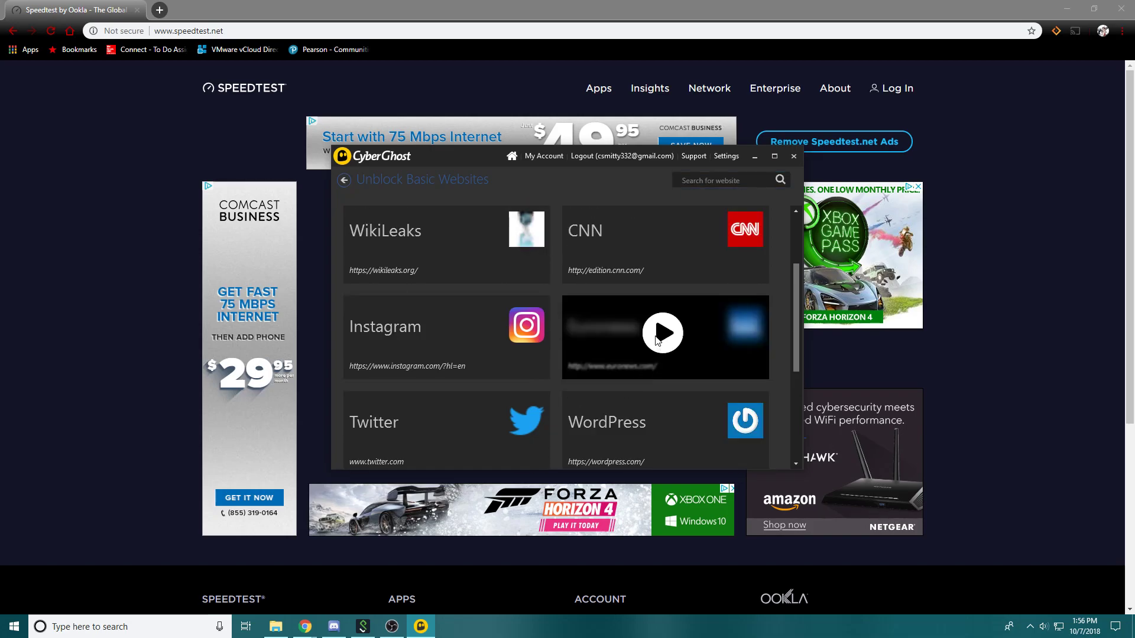
click(660, 332)
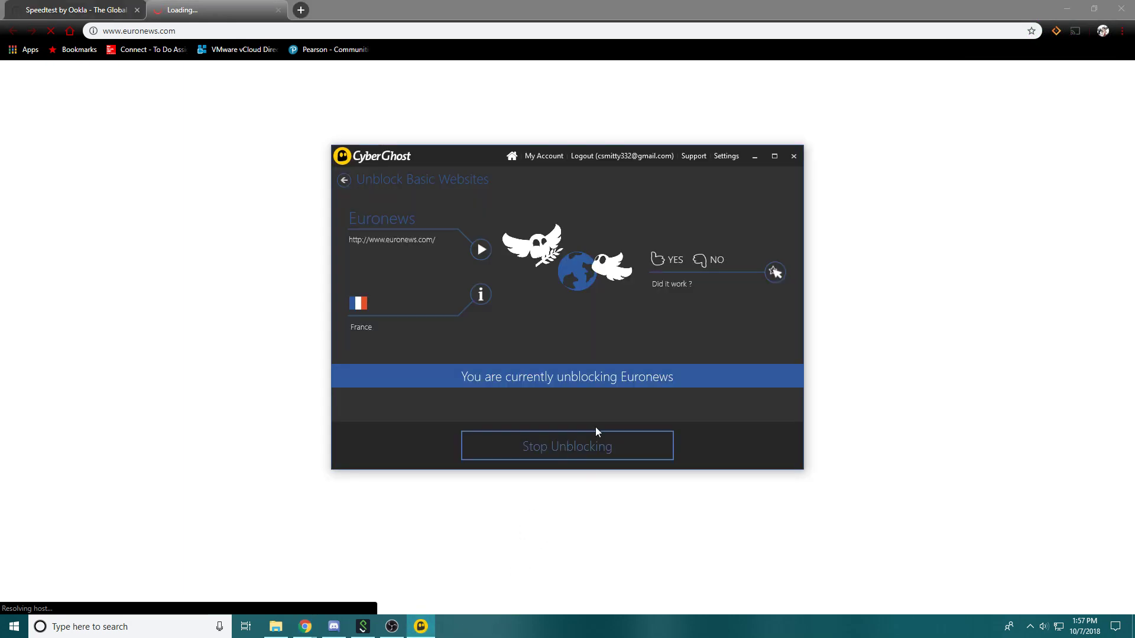
mouse_move(576, 398)
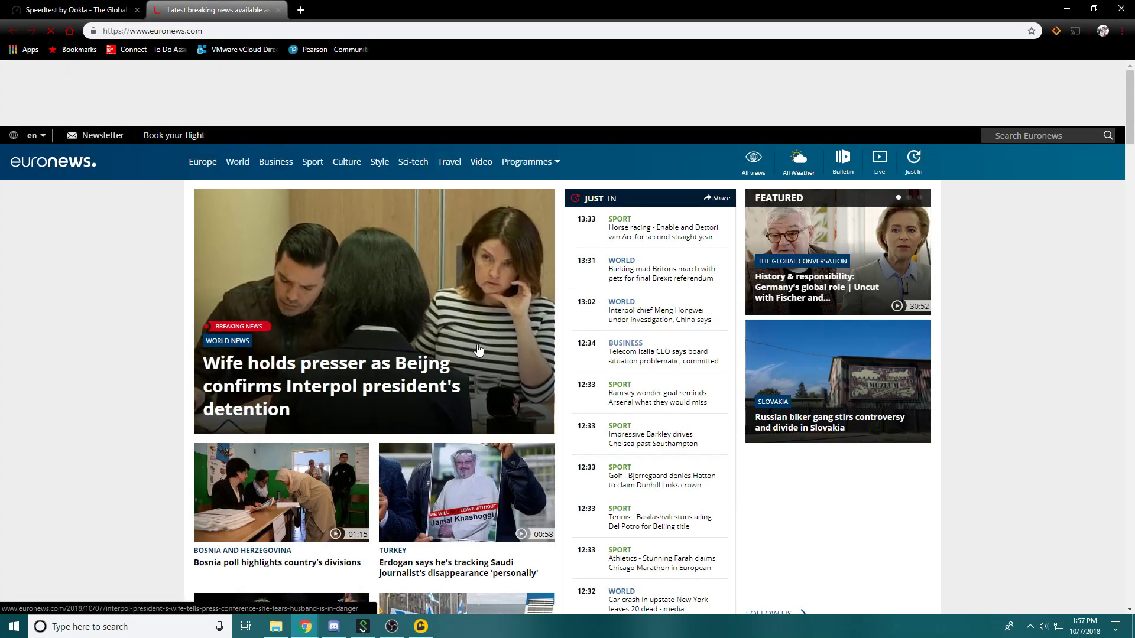
- Scroll through the Euronews homepage loaded via the France server, then close its tab
scroll(down, 3)
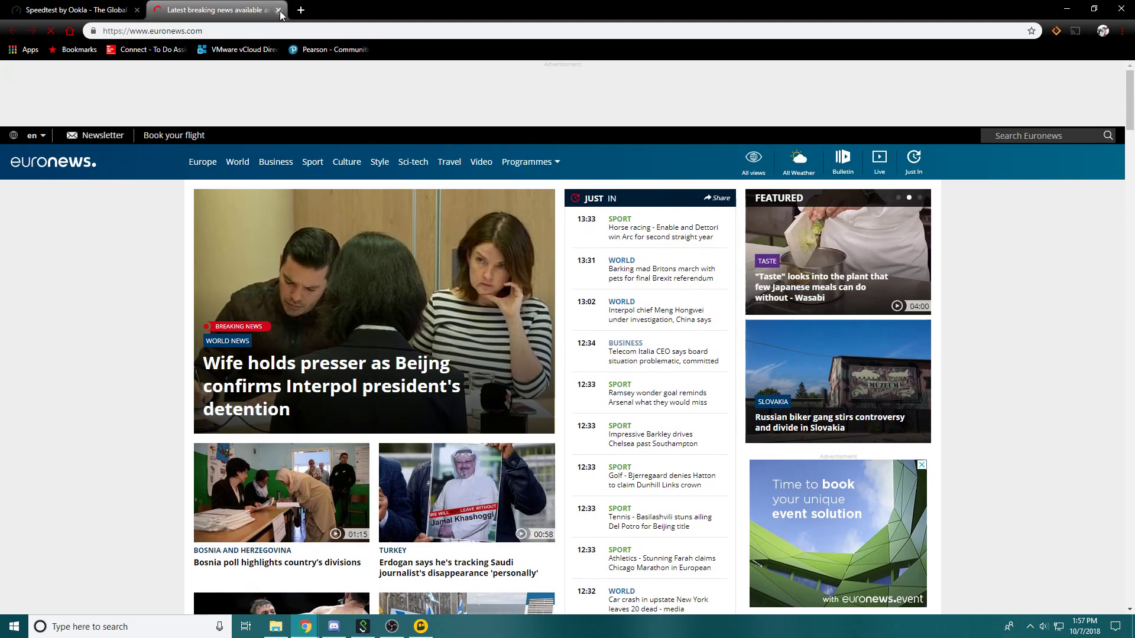
click(420, 626)
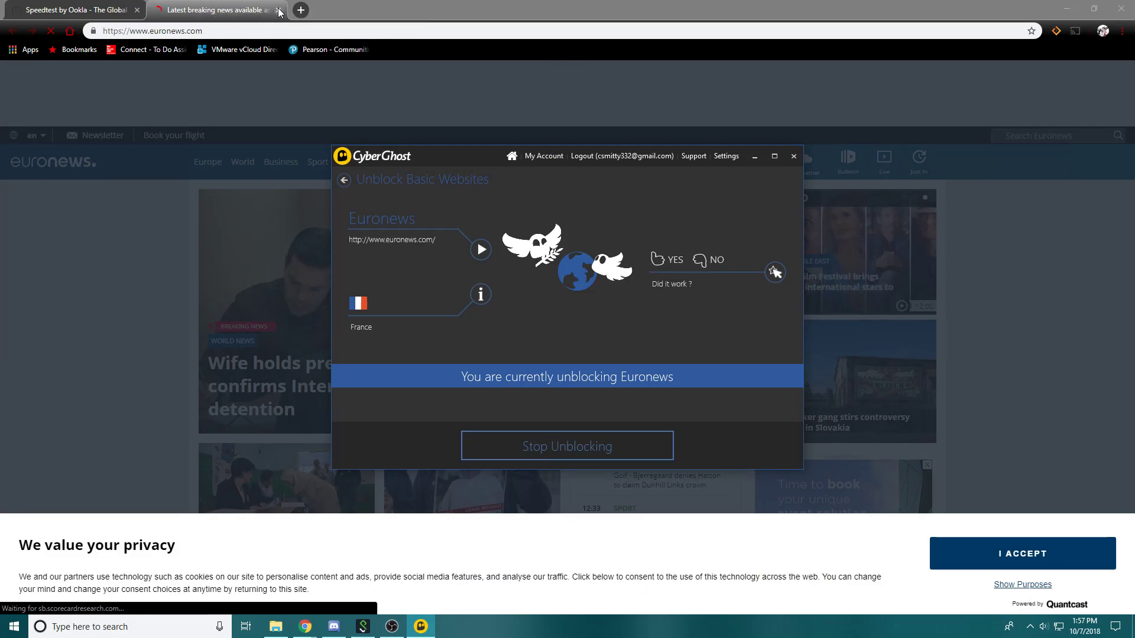
click(72, 10)
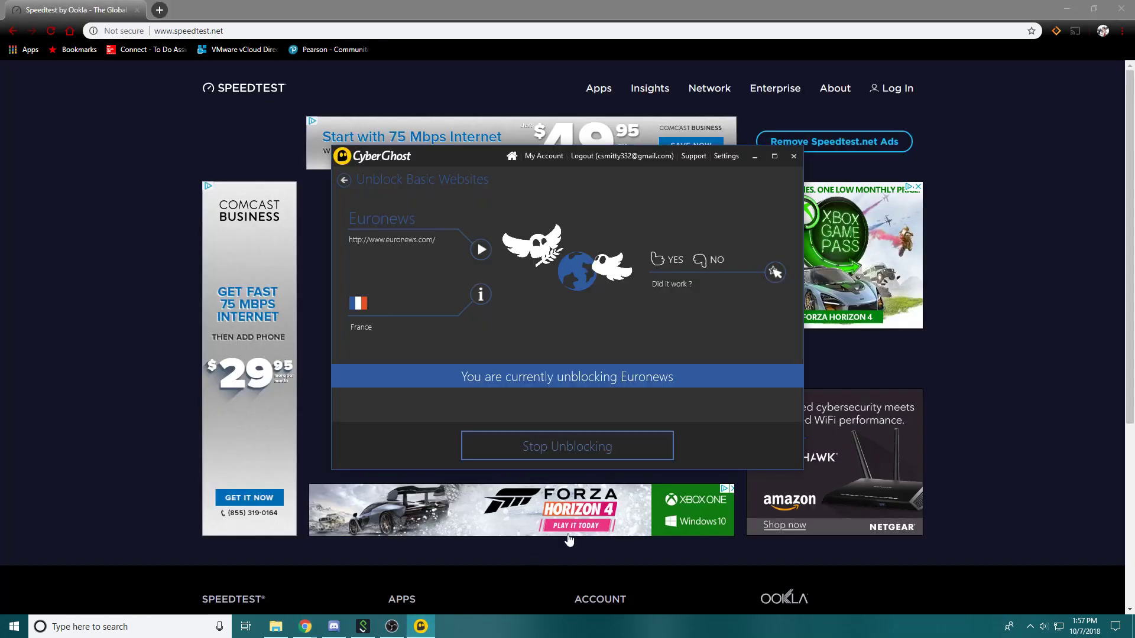
- Stop unblocking Euronews to disconnect, then open the Upgrade Now pricing page
click(567, 446)
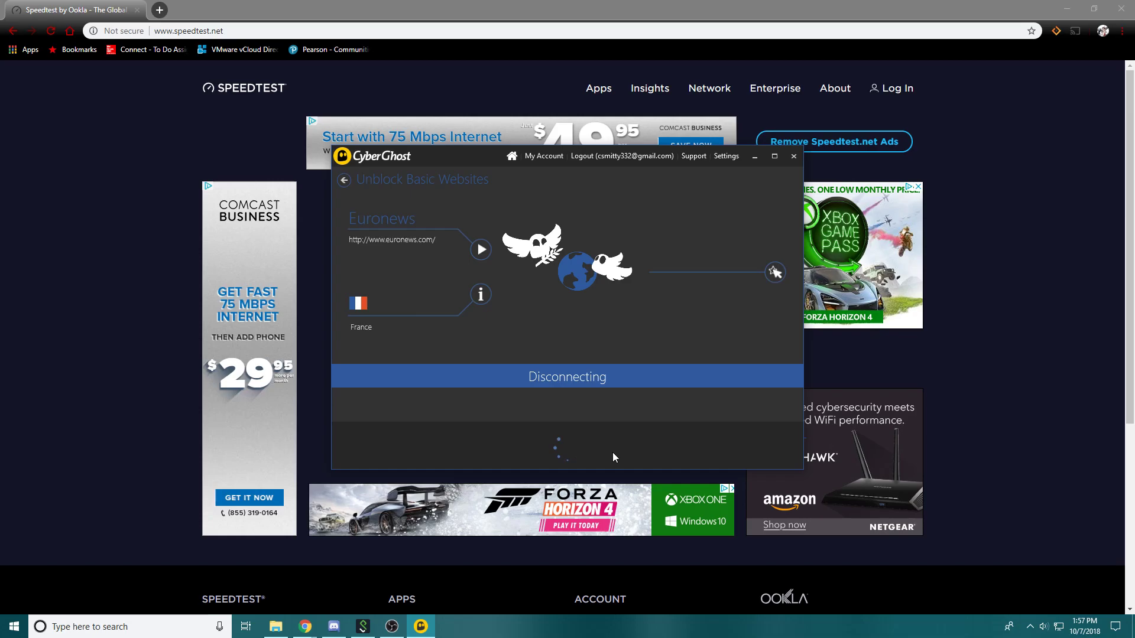
mouse_move(619, 424)
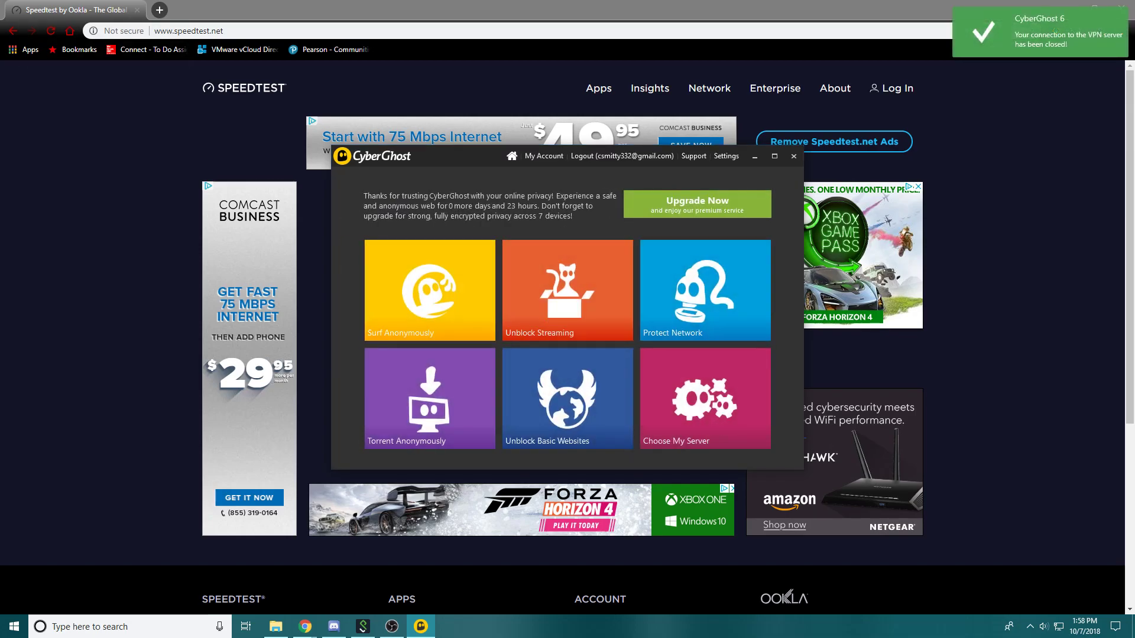
click(695, 203)
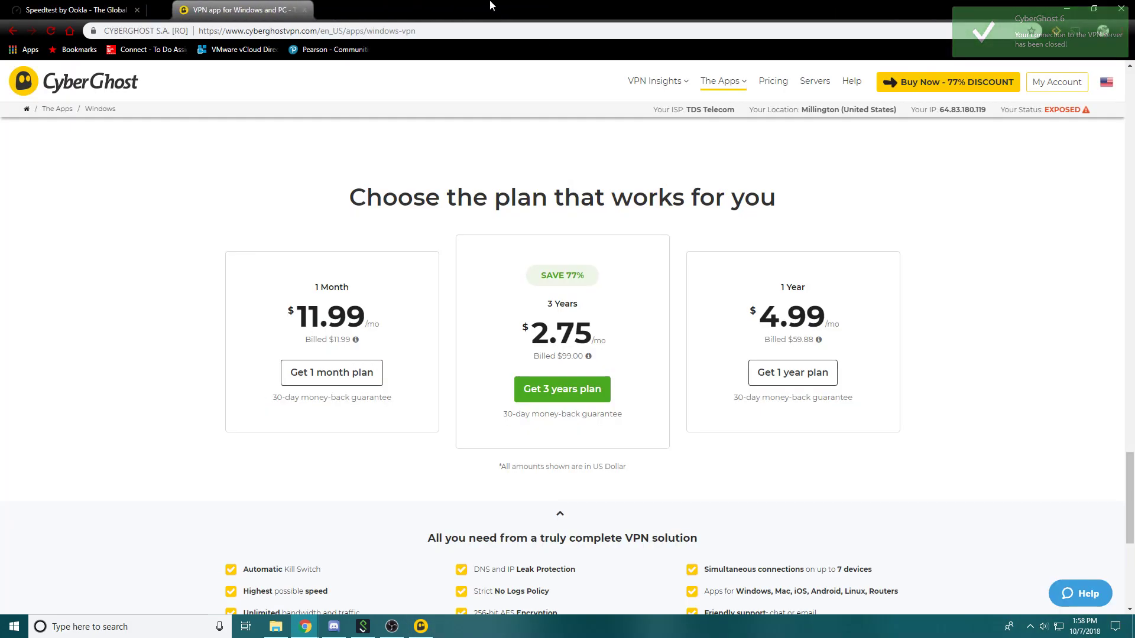
mouse_move(331, 371)
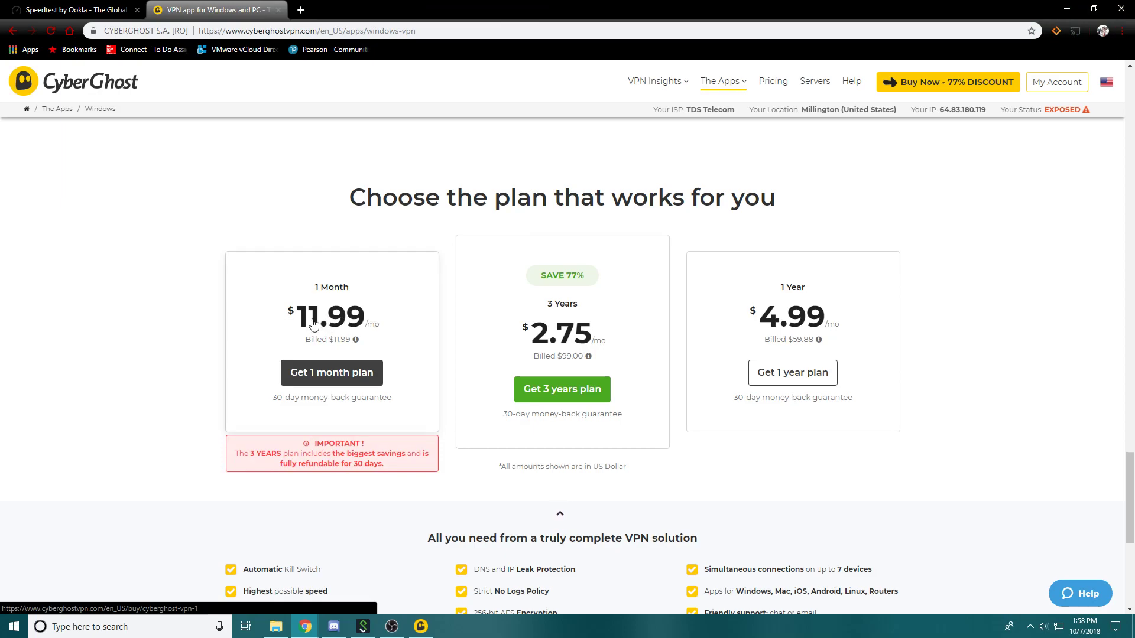
mouse_move(571, 291)
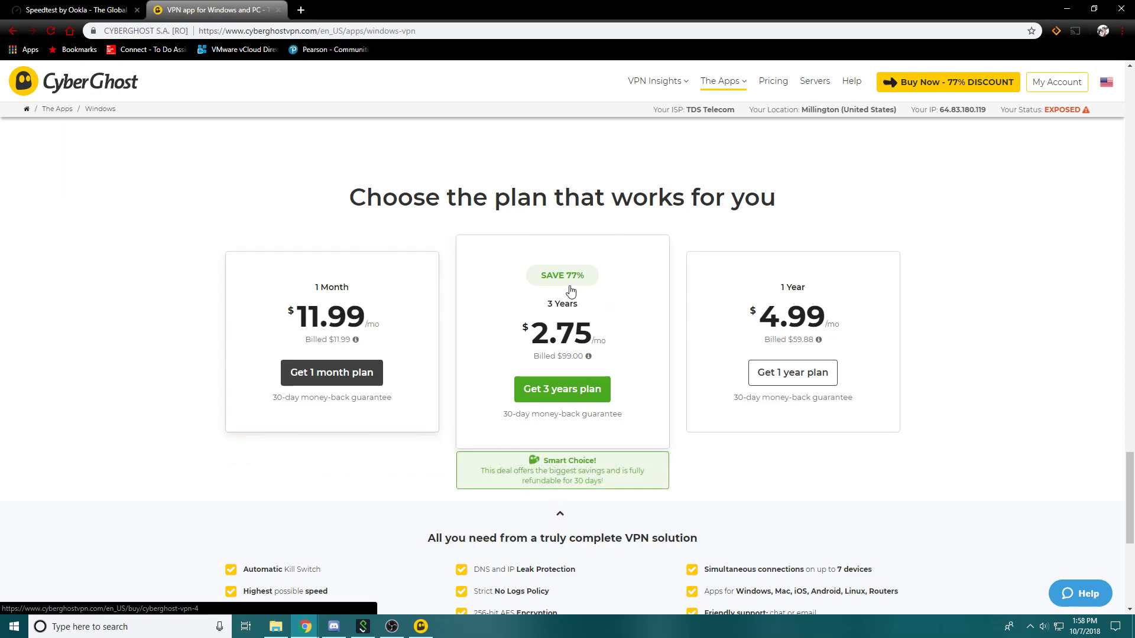
mouse_move(581, 355)
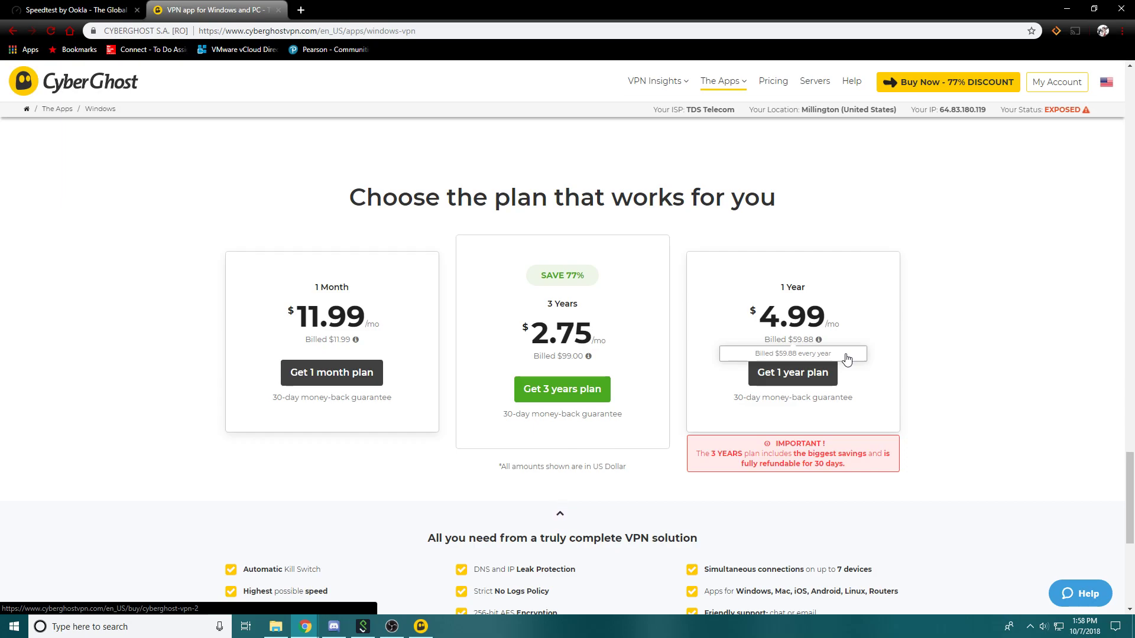
mouse_move(1003, 373)
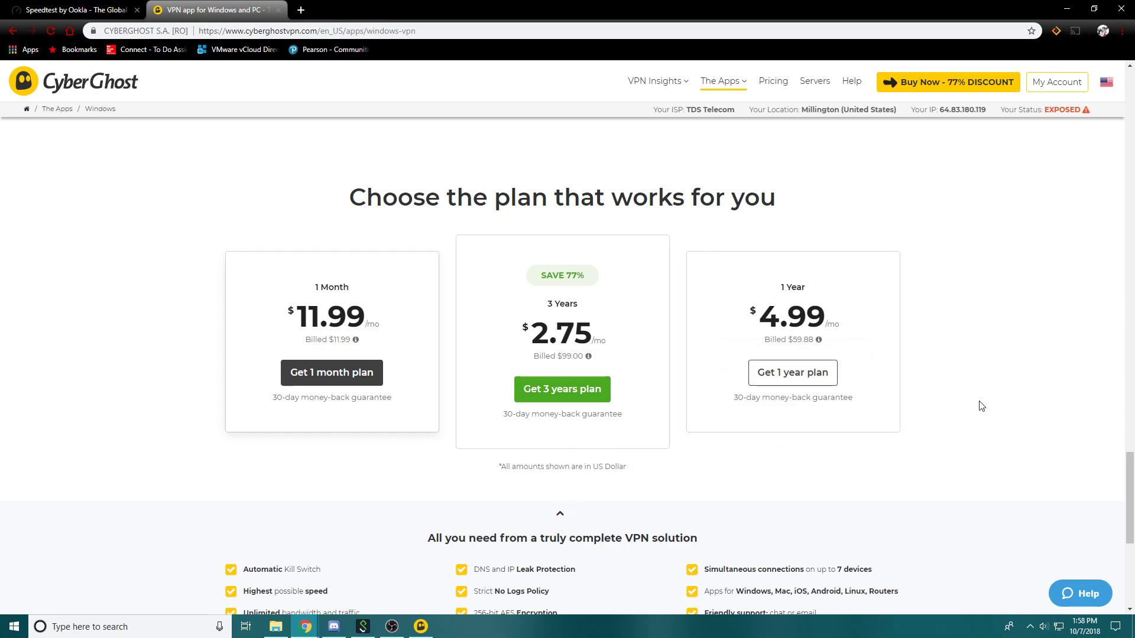
mouse_move(951, 446)
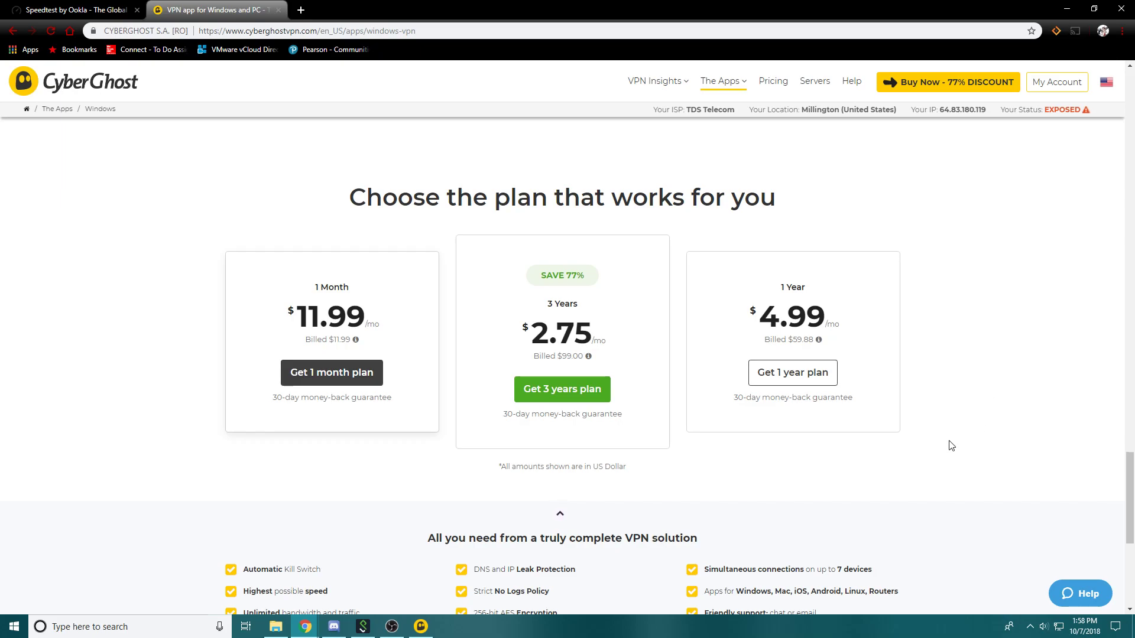
mouse_move(876, 452)
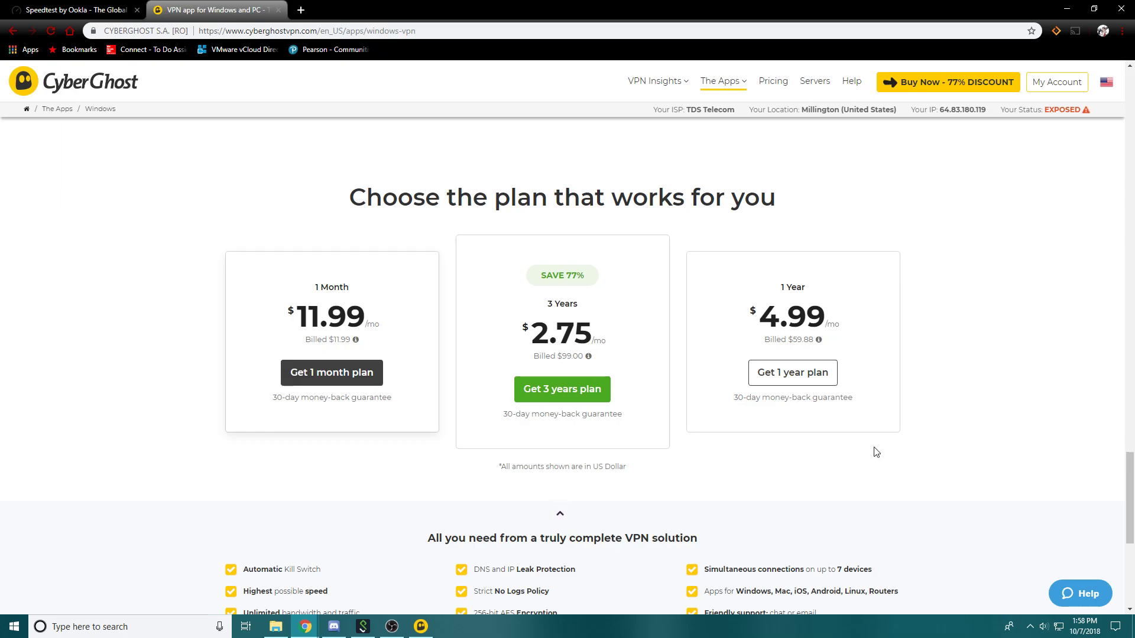
mouse_move(711, 468)
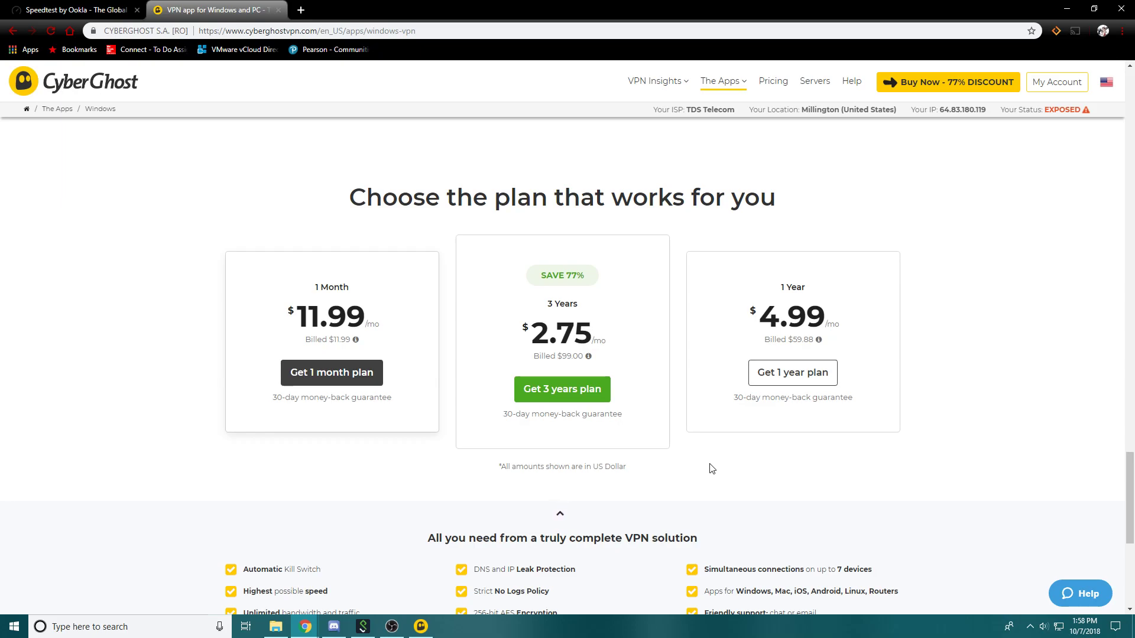
- Scroll past the 1 Month, 3 Years and 1 Year plans to the six Windows profiles
scroll(down, 3)
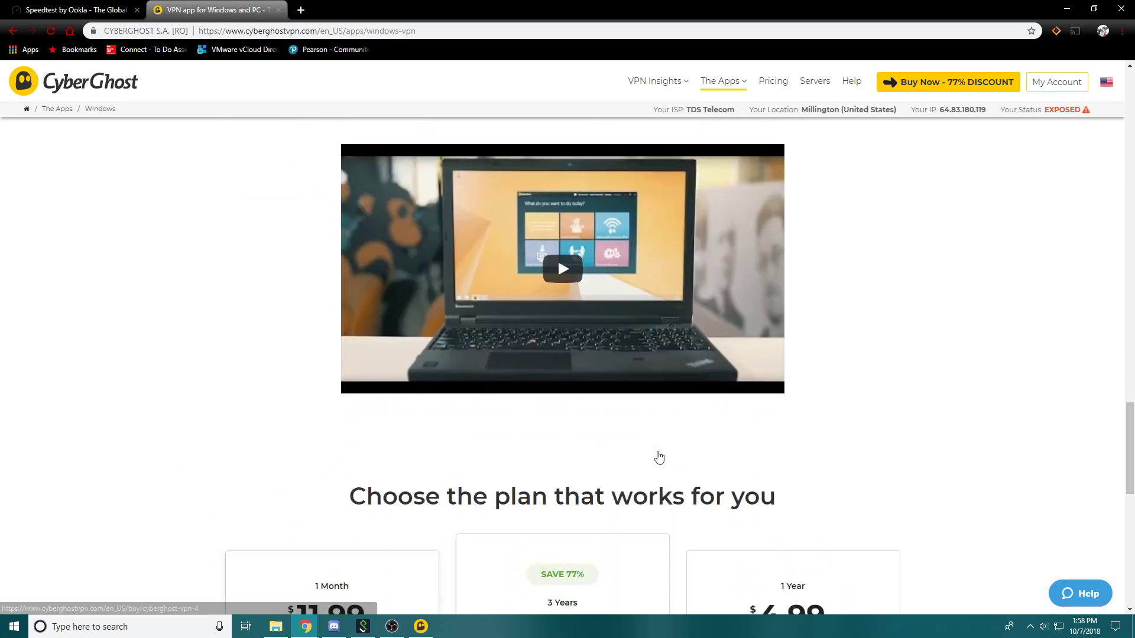
scroll(down, 3)
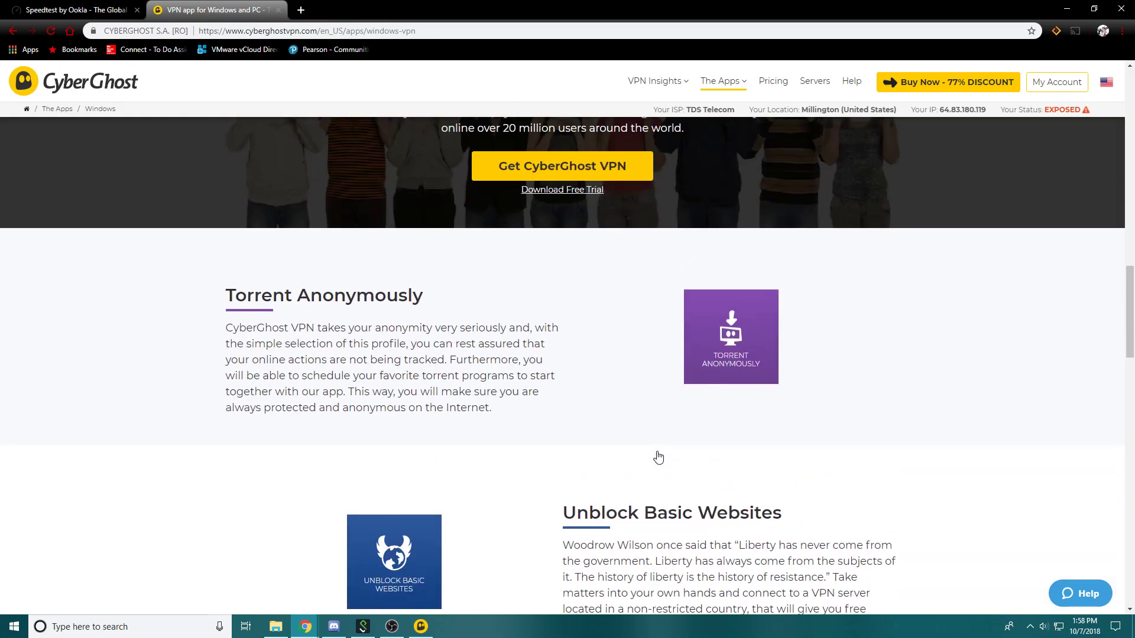
scroll(up, 3)
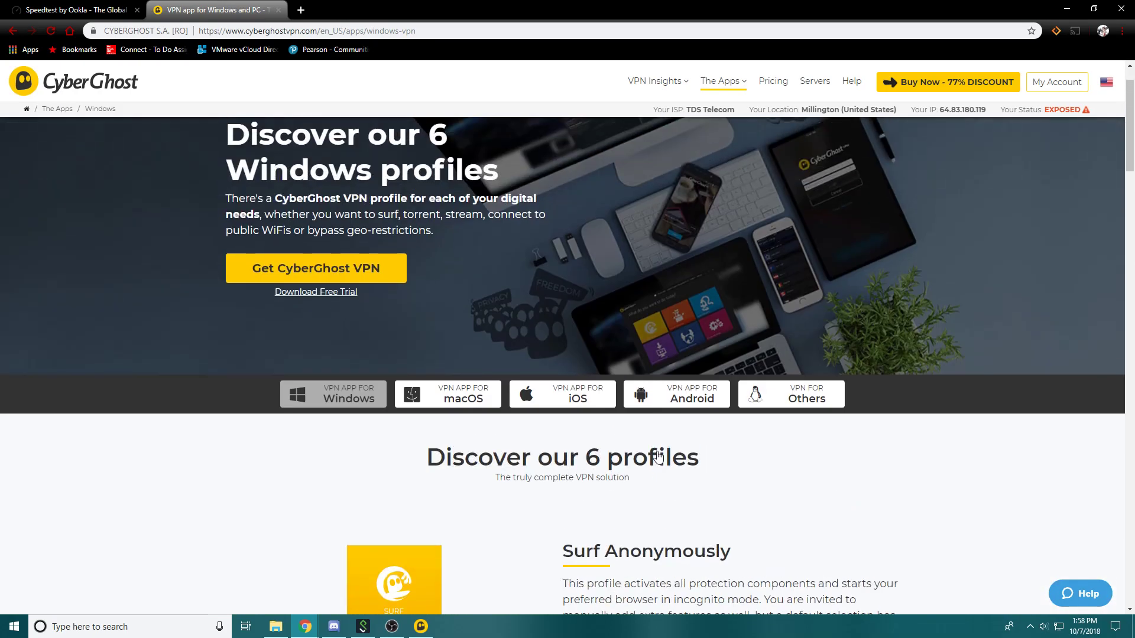